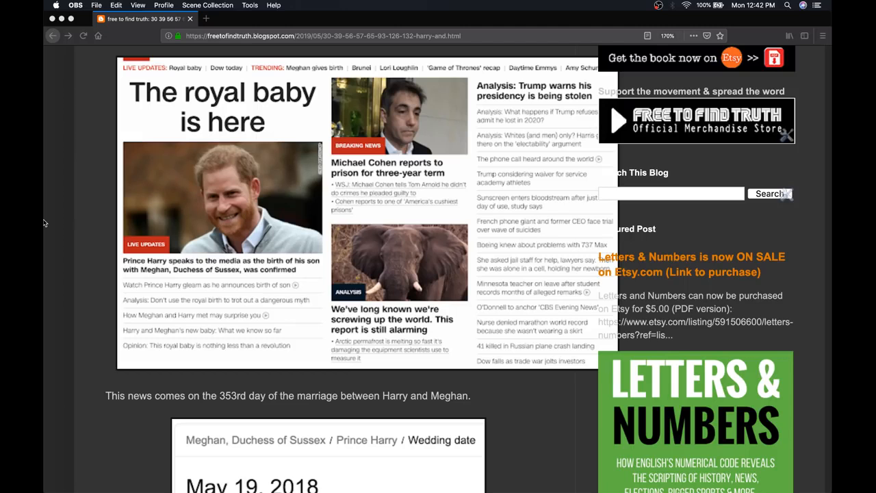
- Scroll past the news image to the May 19, 2018 wedding date and 353-day count
{"action": "scroll", "scroll_direction": "down", "scroll_amount": 3}
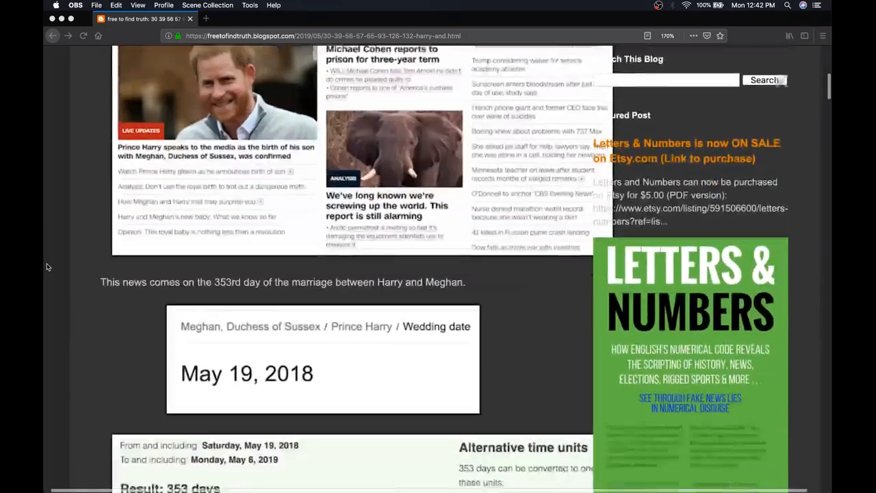
{"action": "scroll", "scroll_direction": "down", "scroll_amount": 3}
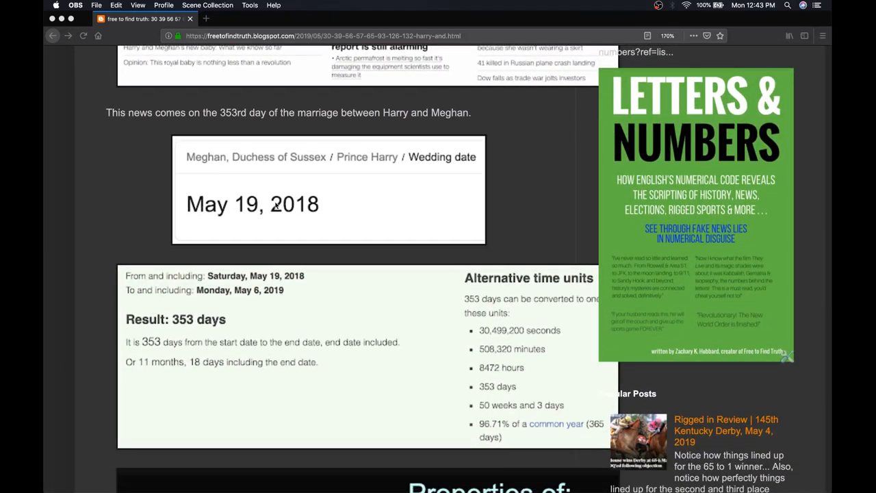
{"action": "scroll", "scroll_direction": "down", "scroll_amount": 3}
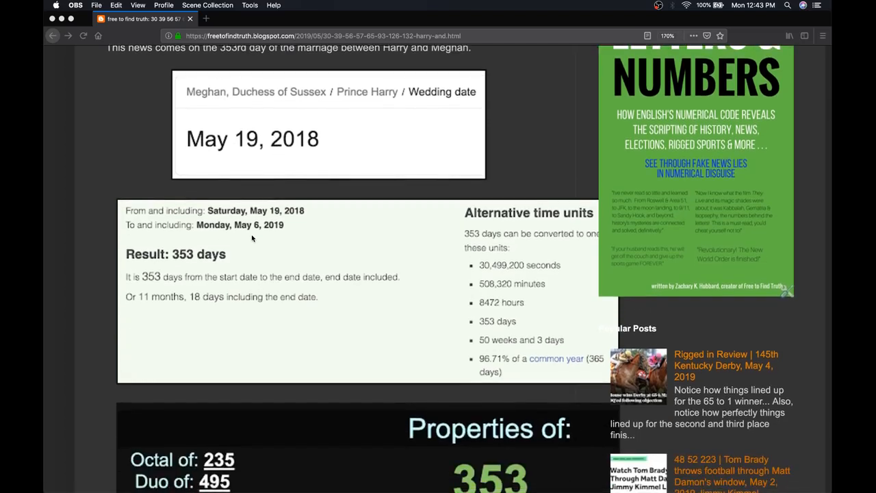
{"action": "mouse_move", "coordinate": [261, 244]}
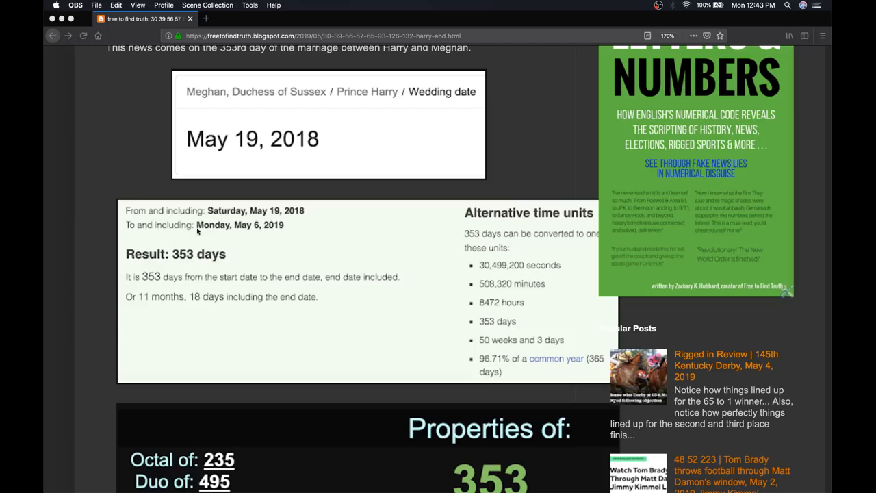
{"action": "mouse_move", "coordinate": [197, 263]}
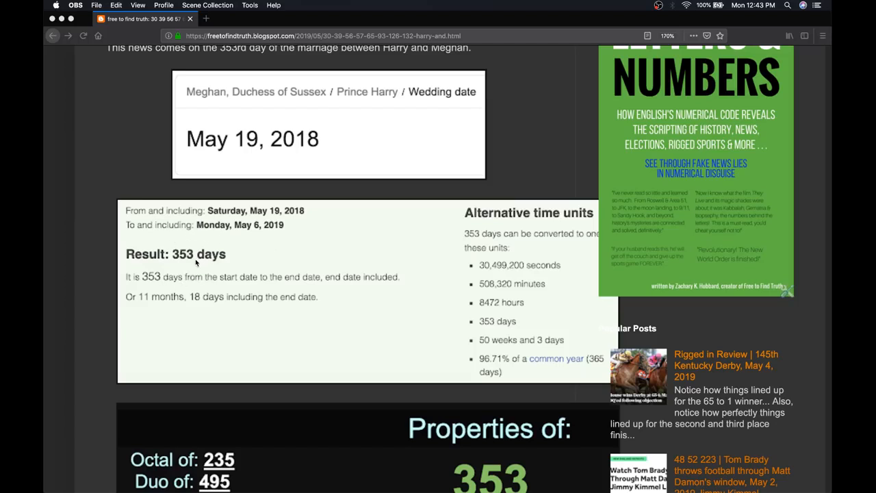
{"action": "mouse_move", "coordinate": [82, 266]}
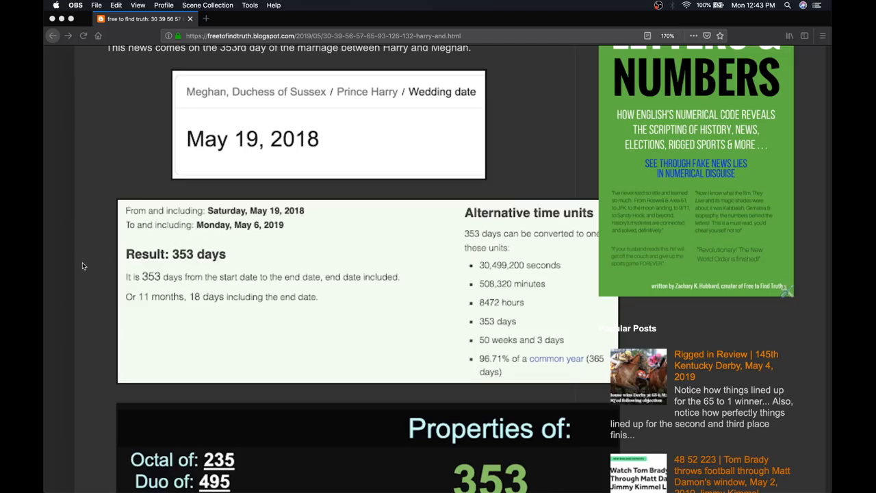
{"action": "scroll", "scroll_direction": "down", "scroll_amount": 3}
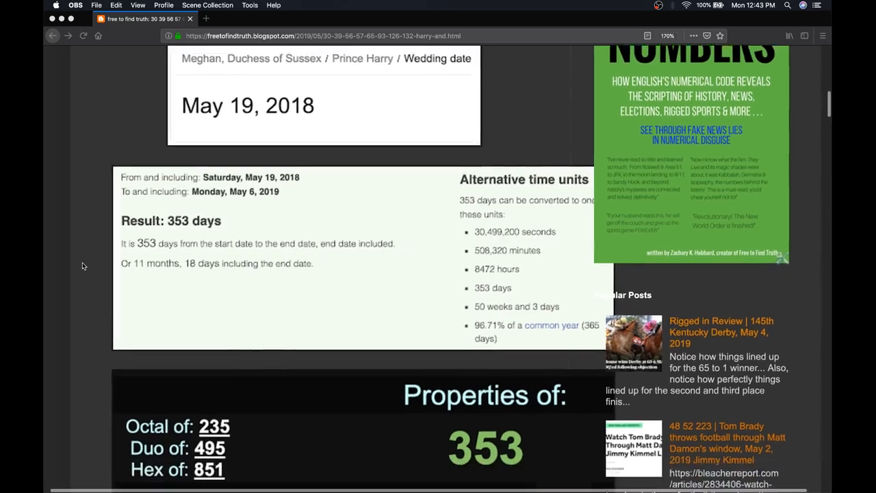
- Scroll to the 353 properties showing 71st prime and Royal = 71 Ordinal
{"action": "scroll", "scroll_direction": "down", "scroll_amount": 3}
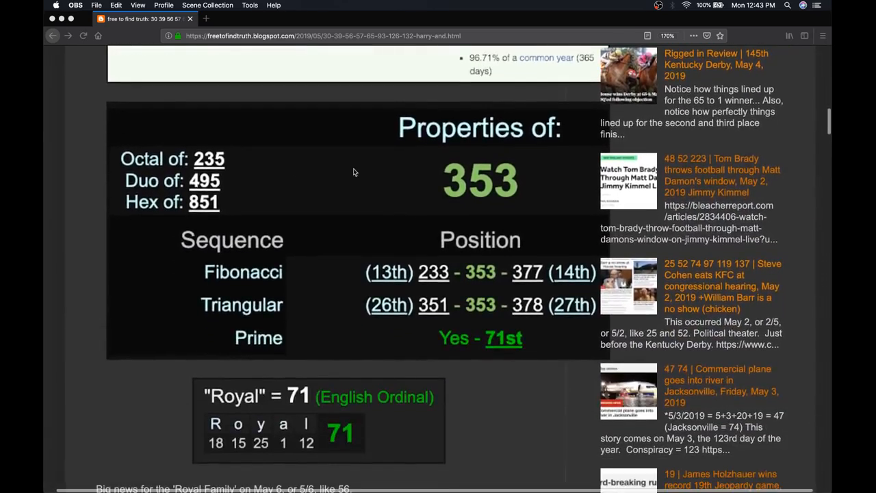
{"action": "mouse_move", "coordinate": [498, 313]}
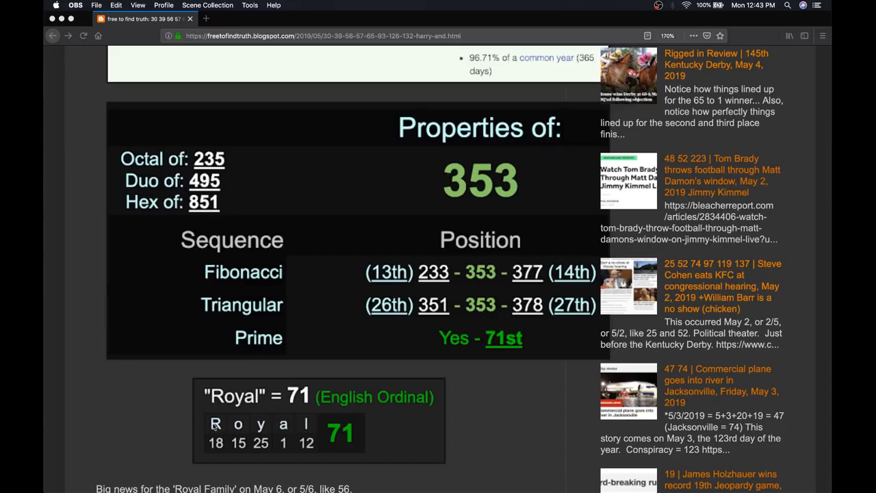
{"action": "mouse_move", "coordinate": [98, 416]}
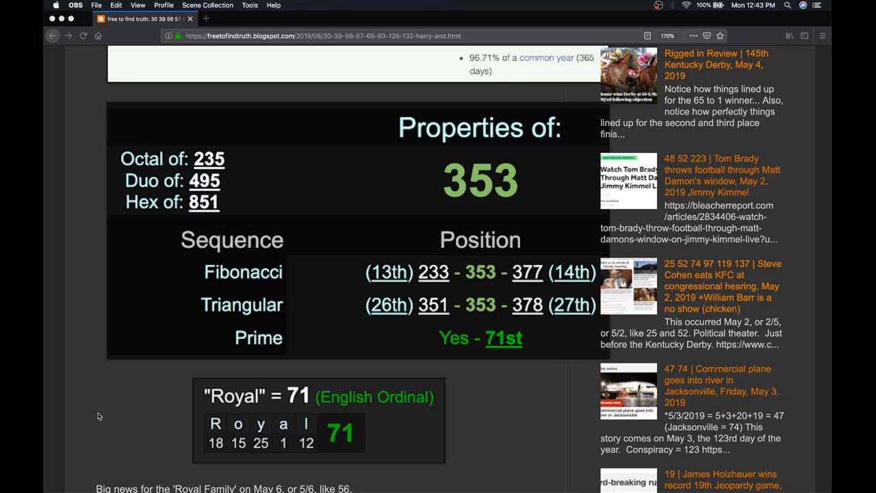
- Scroll past Royal Family = 56 and United Kingdom = 65 to the CNN 'royal baby is a boy' headline
{"action": "scroll", "scroll_direction": "down", "scroll_amount": 3}
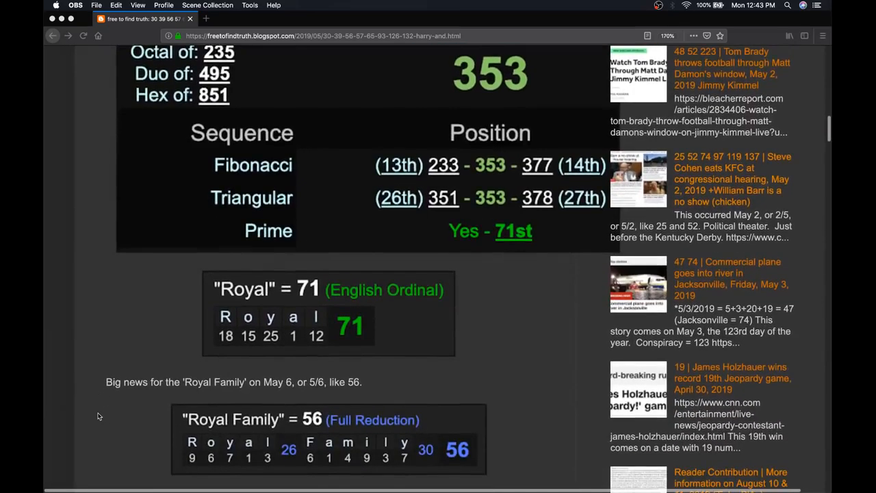
{"action": "scroll", "scroll_direction": "down", "scroll_amount": 3}
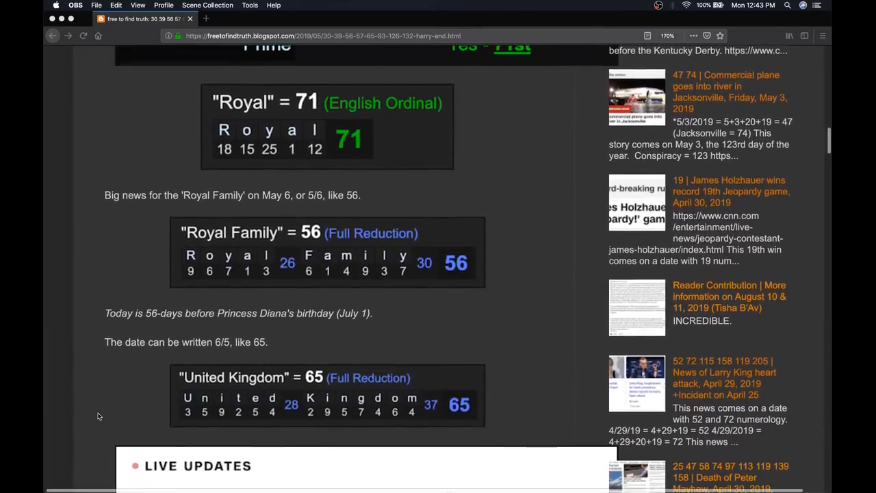
{"action": "scroll", "scroll_direction": "down", "scroll_amount": 3}
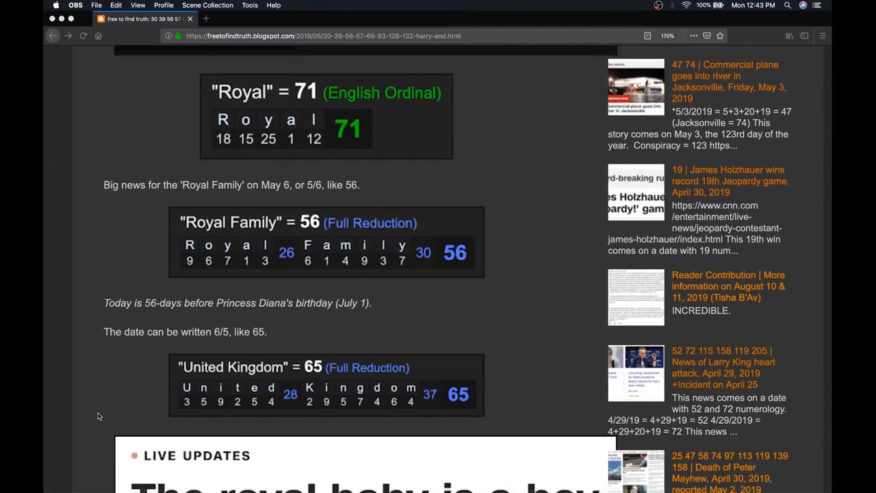
{"action": "mouse_move", "coordinate": [158, 308]}
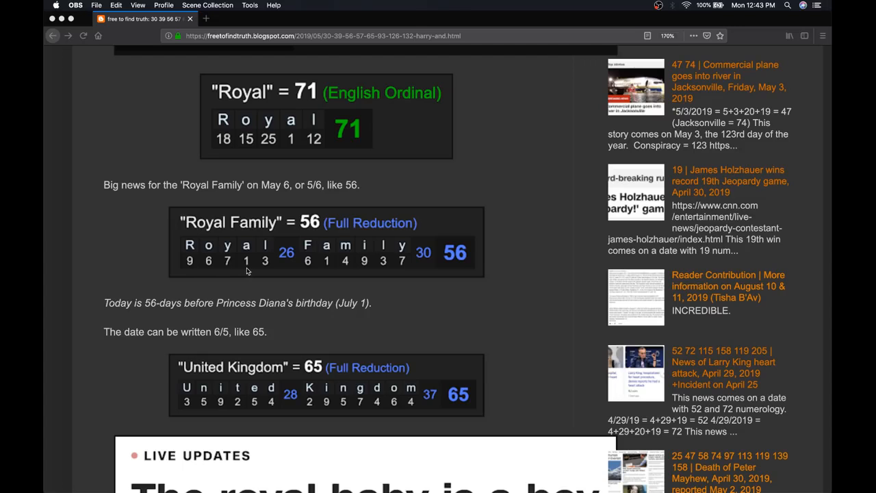
{"action": "mouse_move", "coordinate": [331, 224]}
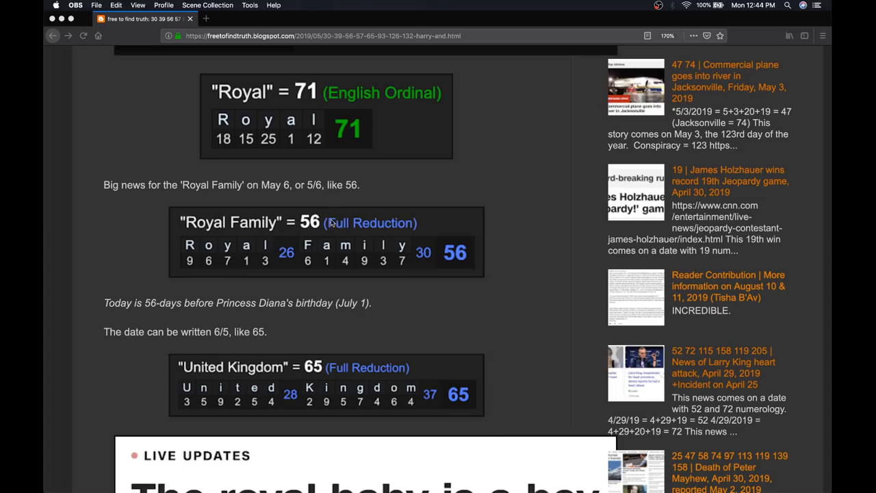
{"action": "mouse_move", "coordinate": [189, 156]}
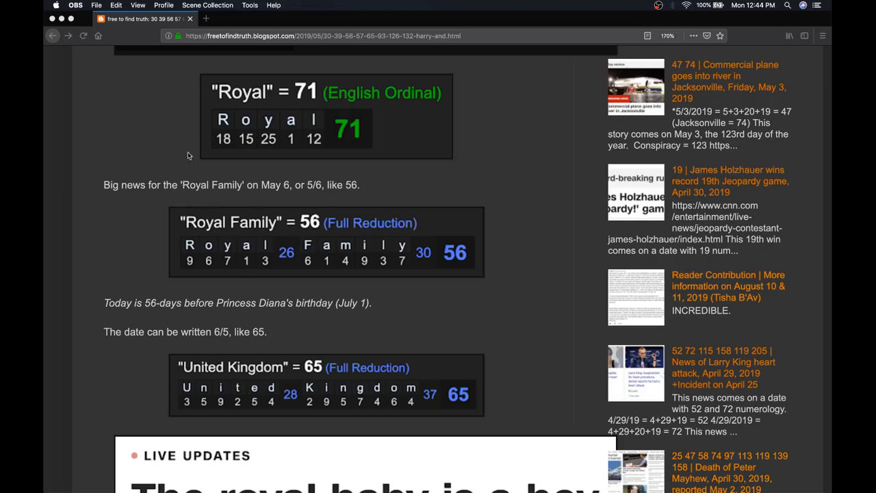
{"action": "mouse_move", "coordinate": [236, 131]}
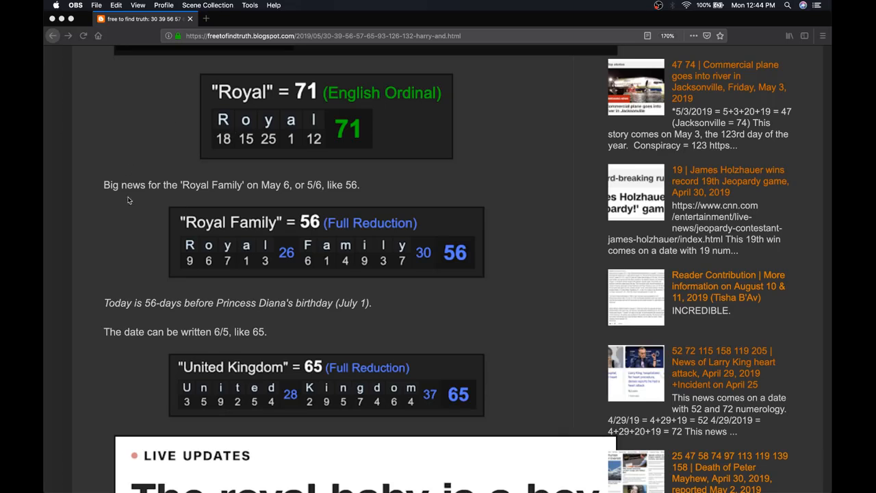
{"action": "mouse_move", "coordinate": [171, 233]}
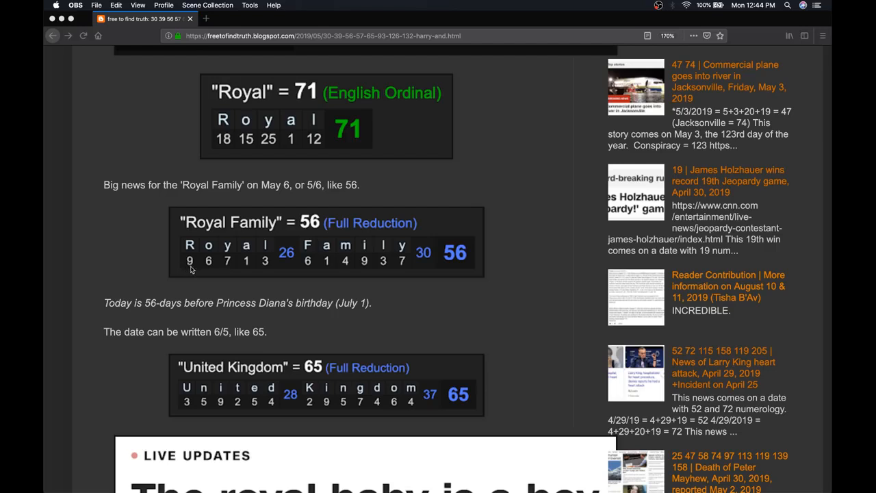
{"action": "mouse_move", "coordinate": [231, 228]}
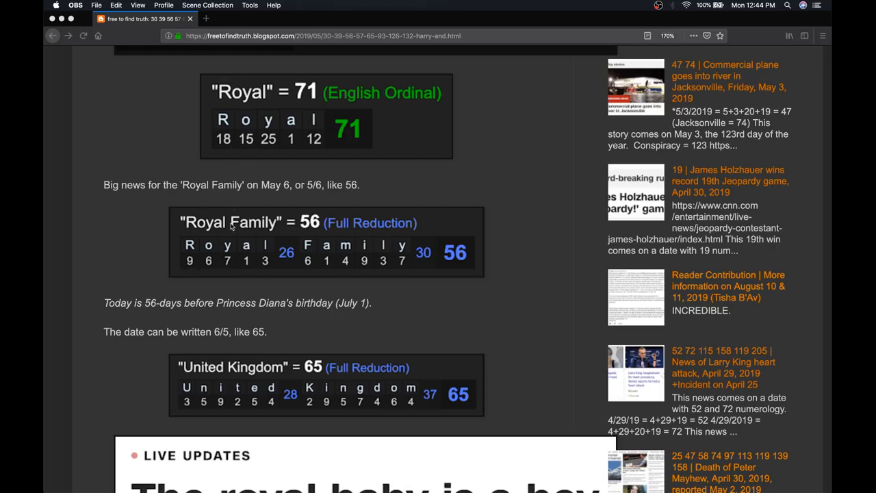
{"action": "mouse_move", "coordinate": [266, 147]}
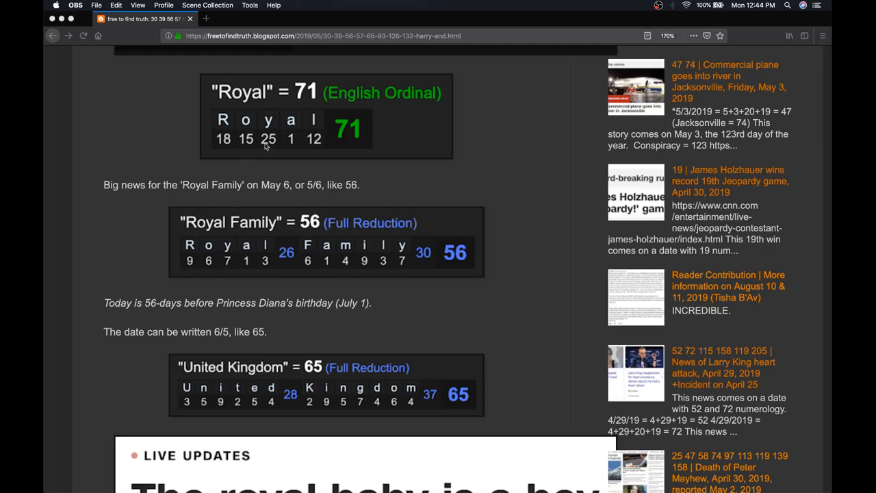
{"action": "mouse_move", "coordinate": [227, 267]}
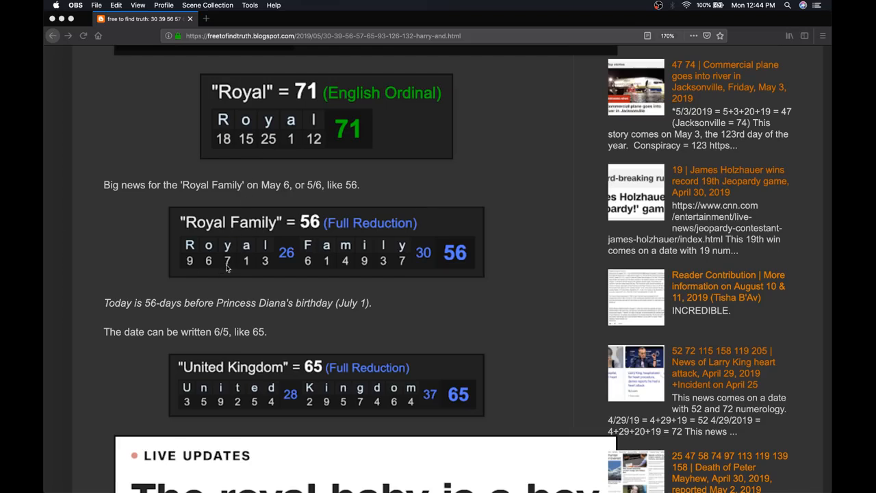
{"action": "mouse_move", "coordinate": [116, 277]}
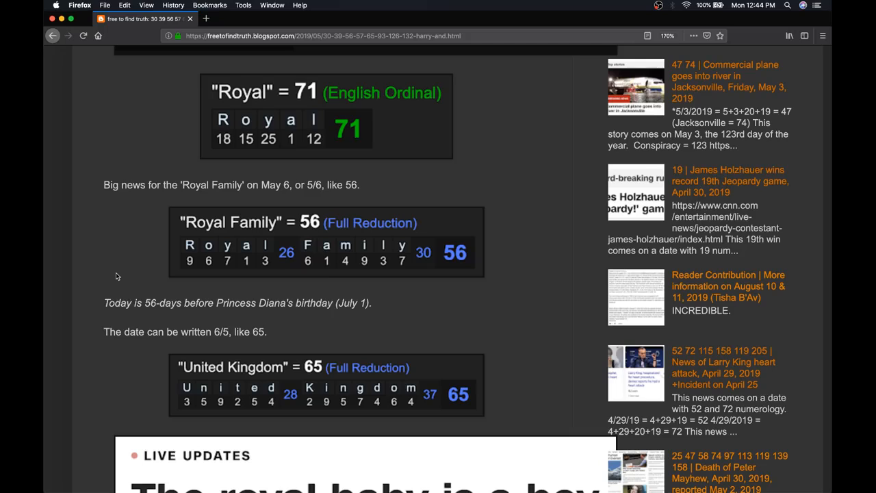
{"action": "mouse_move", "coordinate": [115, 276]}
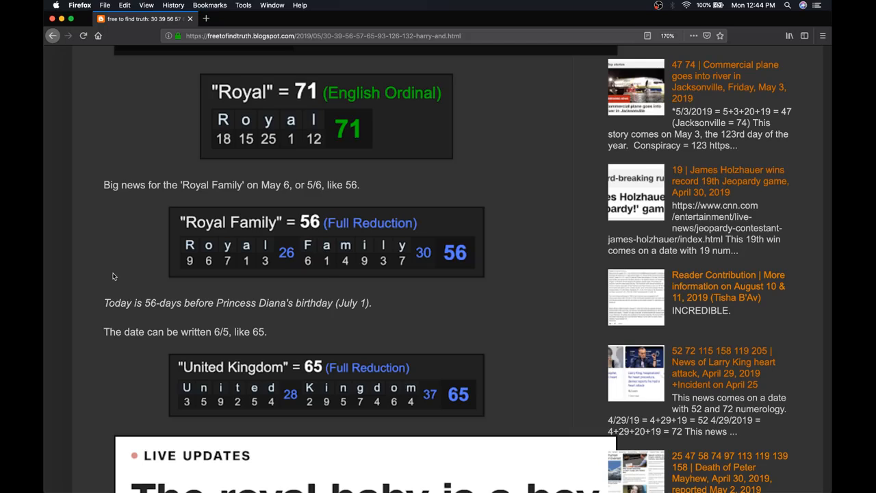
{"action": "scroll", "scroll_direction": "down", "scroll_amount": 3}
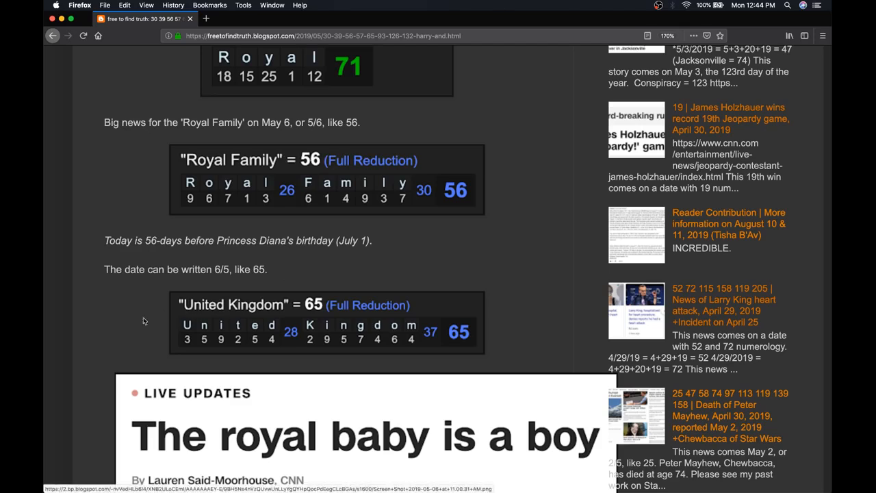
- Scroll to Harry and Meghan's thank-you statement and the embedded Patrick J Adams tweet
{"action": "scroll", "scroll_direction": "down", "scroll_amount": 3}
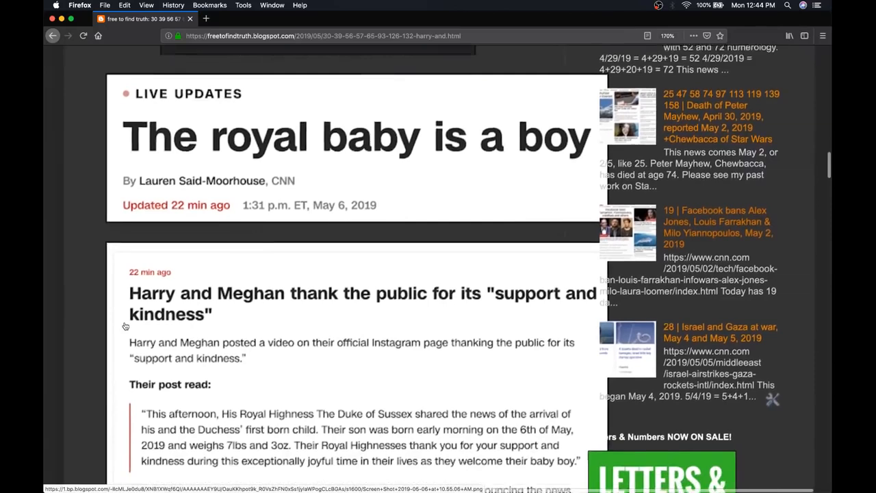
{"action": "scroll", "scroll_direction": "down", "scroll_amount": 3}
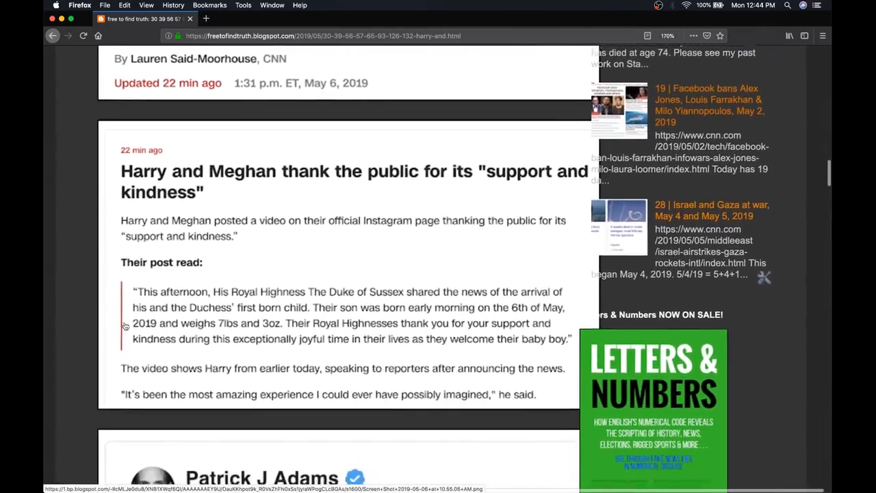
{"action": "scroll", "scroll_direction": "down", "scroll_amount": 3}
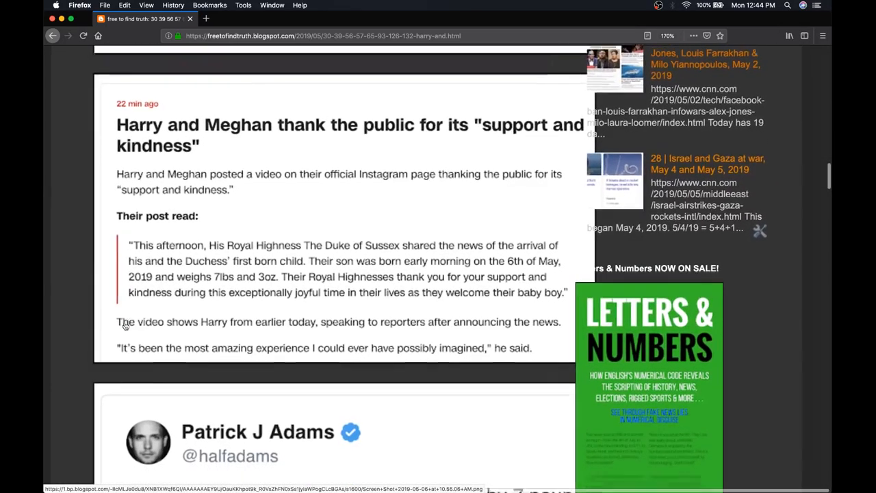
{"action": "scroll", "scroll_direction": "down", "scroll_amount": 3}
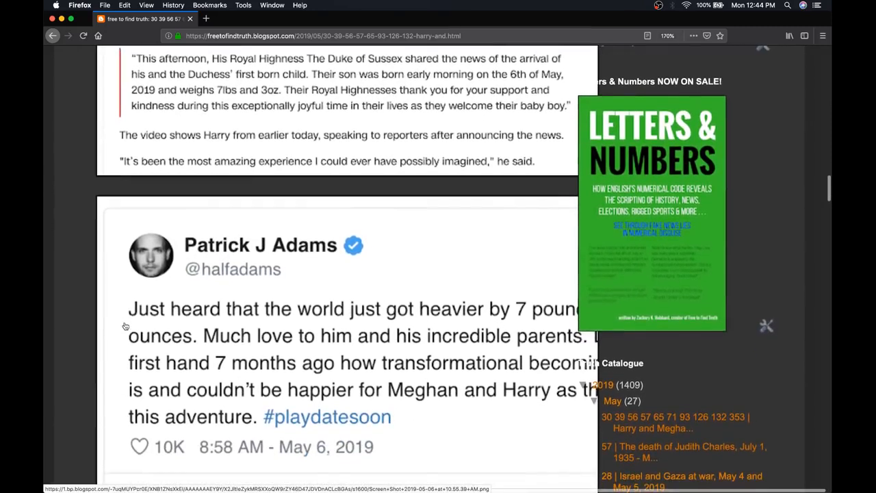
{"action": "scroll", "scroll_direction": "down", "scroll_amount": 3}
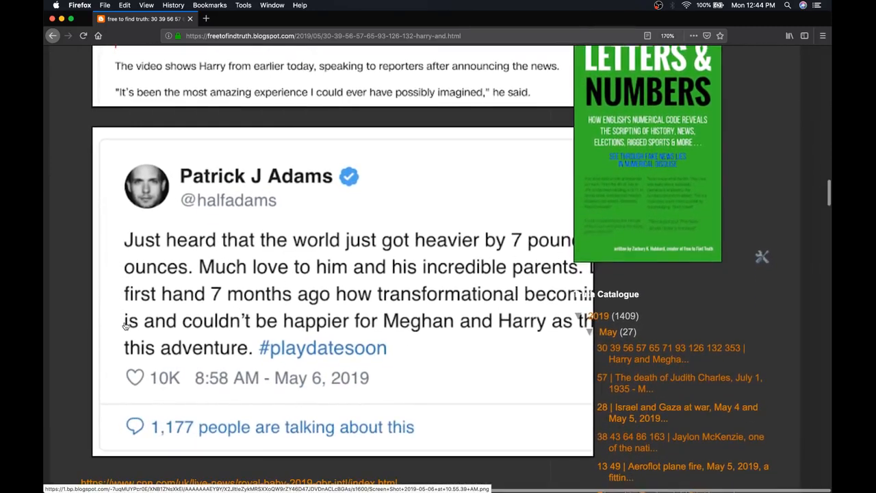
{"action": "scroll", "scroll_direction": "down", "scroll_amount": 3}
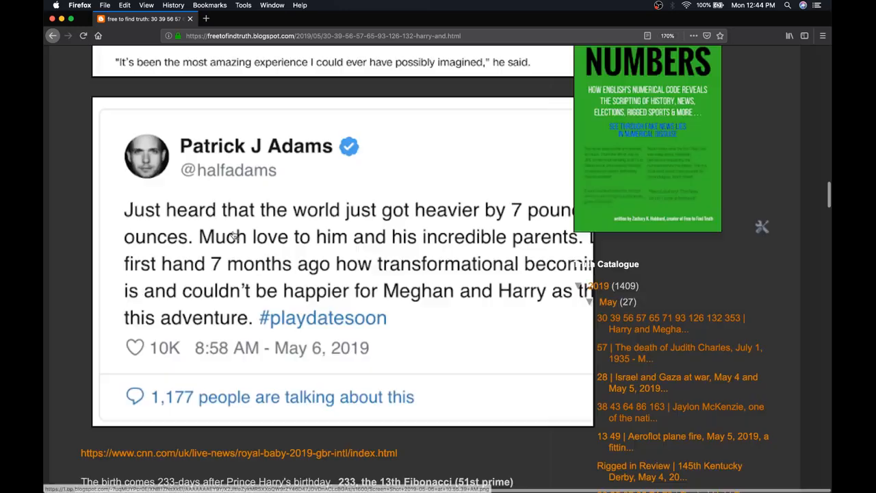
{"action": "scroll", "scroll_direction": "down", "scroll_amount": 3}
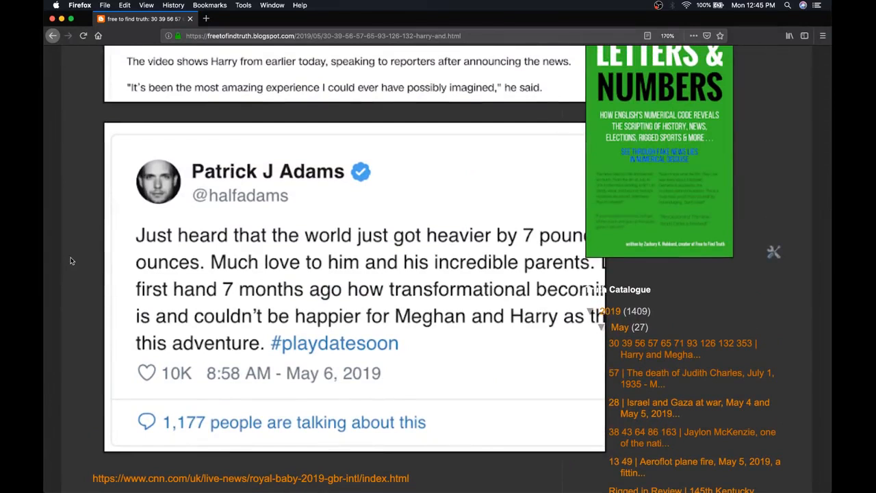
{"action": "scroll", "scroll_direction": "down", "scroll_amount": 3}
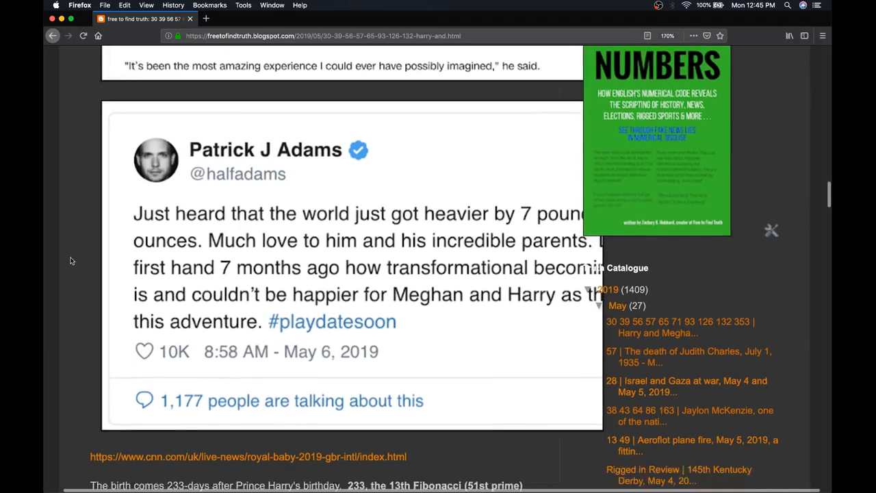
- Scroll through the 233 and 132 day calculations and the 30 and 39 gematria images
{"action": "scroll", "scroll_direction": "down", "scroll_amount": 3}
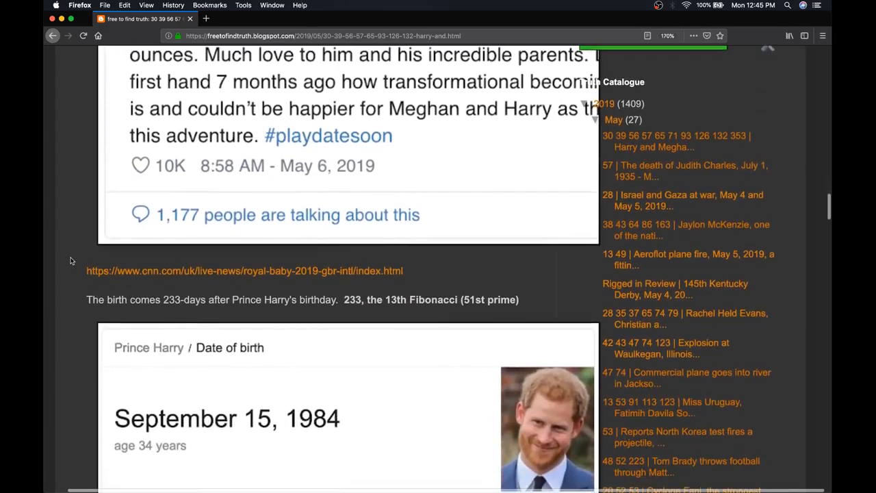
{"action": "scroll", "scroll_direction": "down", "scroll_amount": 3}
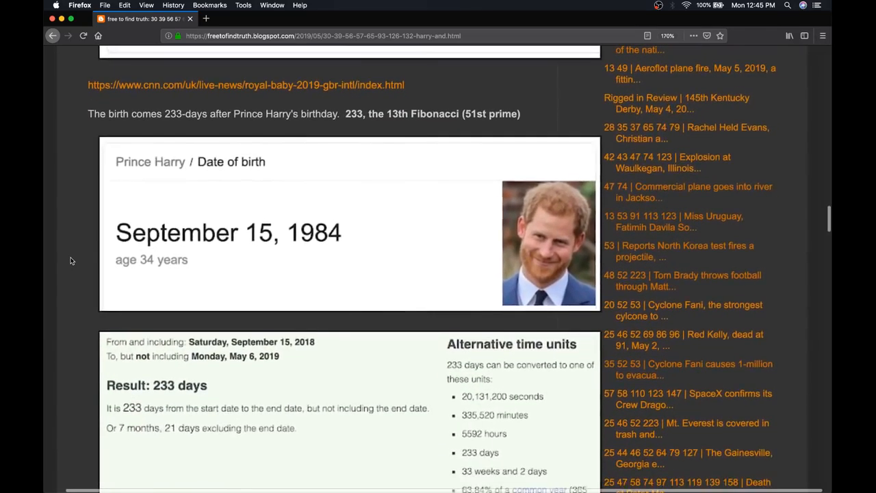
{"action": "scroll", "scroll_direction": "down", "scroll_amount": 3}
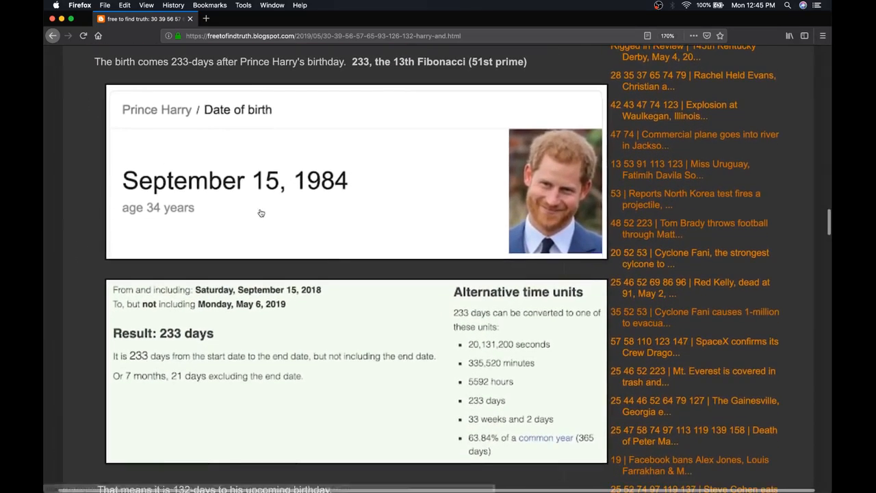
{"action": "scroll", "scroll_direction": "down", "scroll_amount": 3}
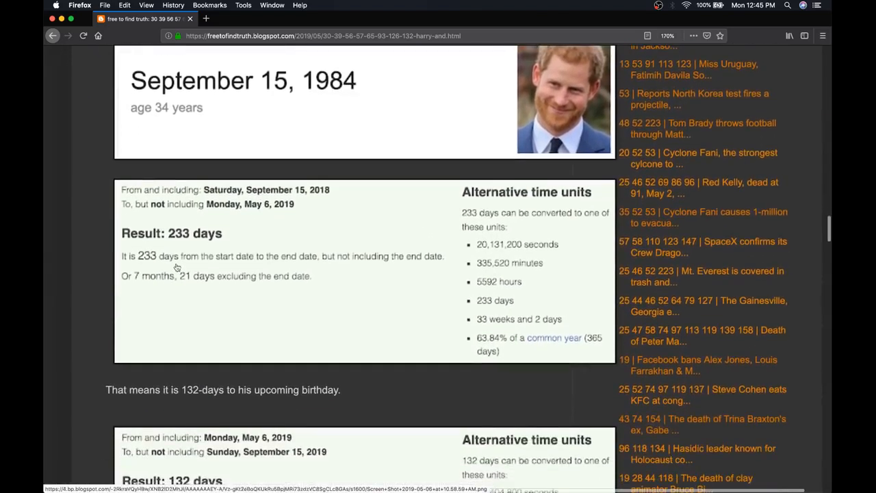
{"action": "mouse_move", "coordinate": [212, 241]}
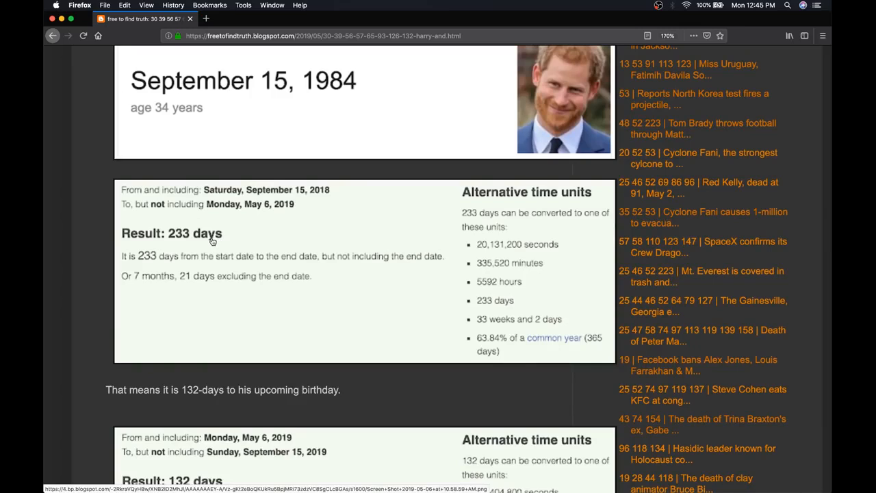
{"action": "scroll", "scroll_direction": "down", "scroll_amount": 3}
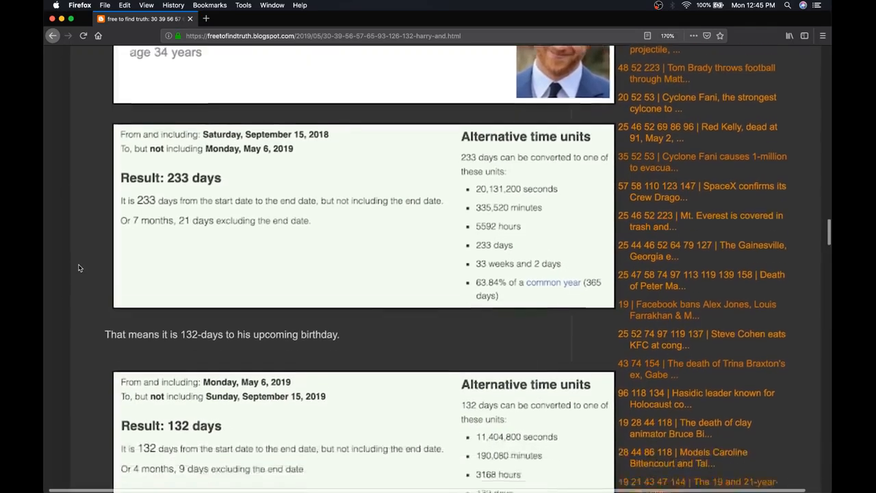
{"action": "scroll", "scroll_direction": "down", "scroll_amount": 3}
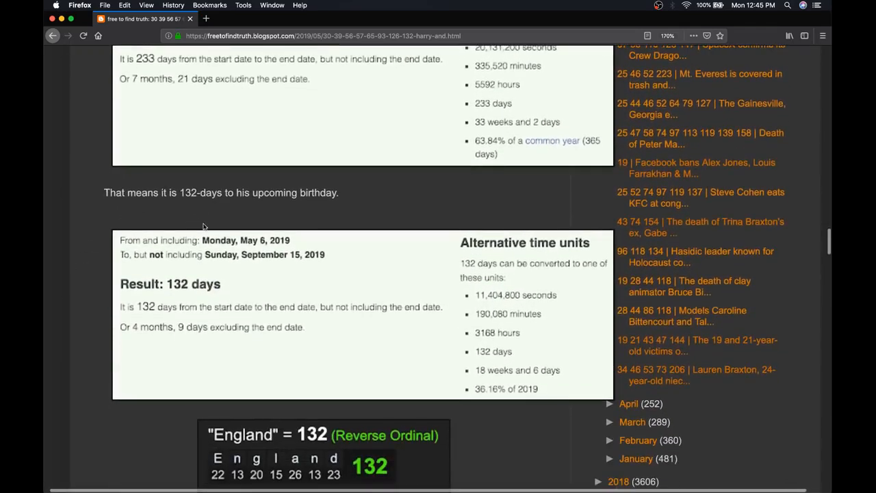
{"action": "mouse_move", "coordinate": [132, 323]}
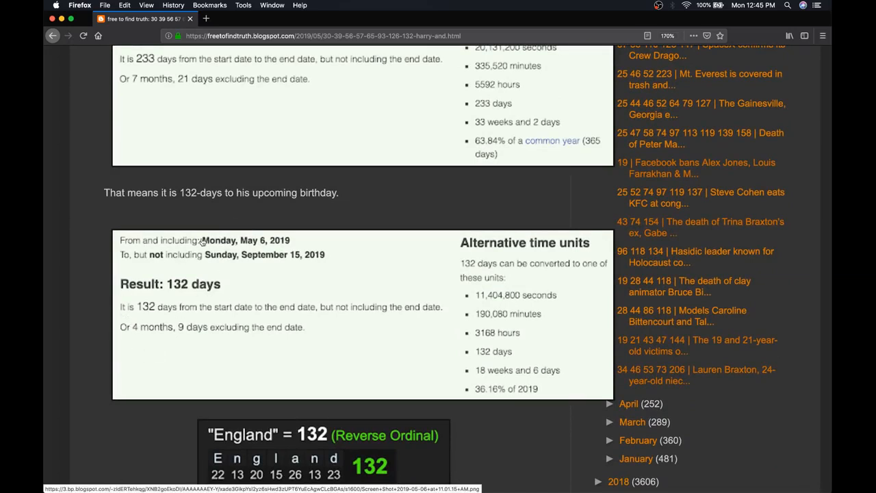
{"action": "scroll", "scroll_direction": "down", "scroll_amount": 3}
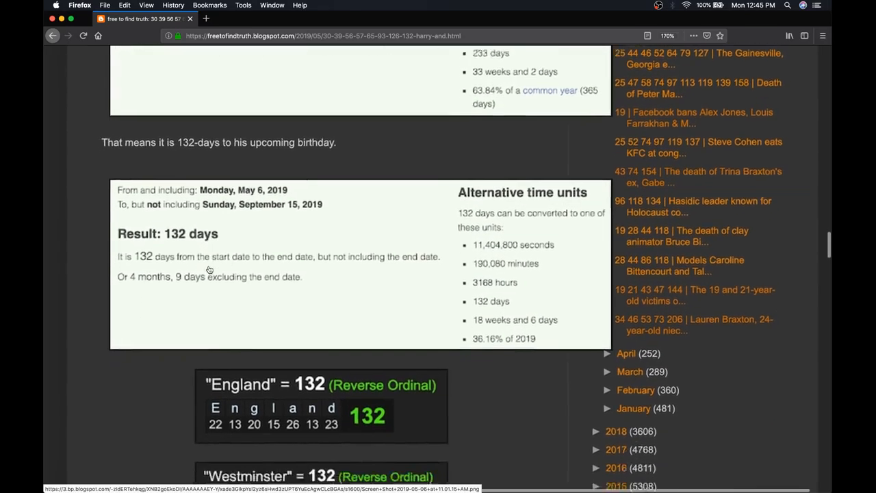
{"action": "scroll", "scroll_direction": "down", "scroll_amount": 3}
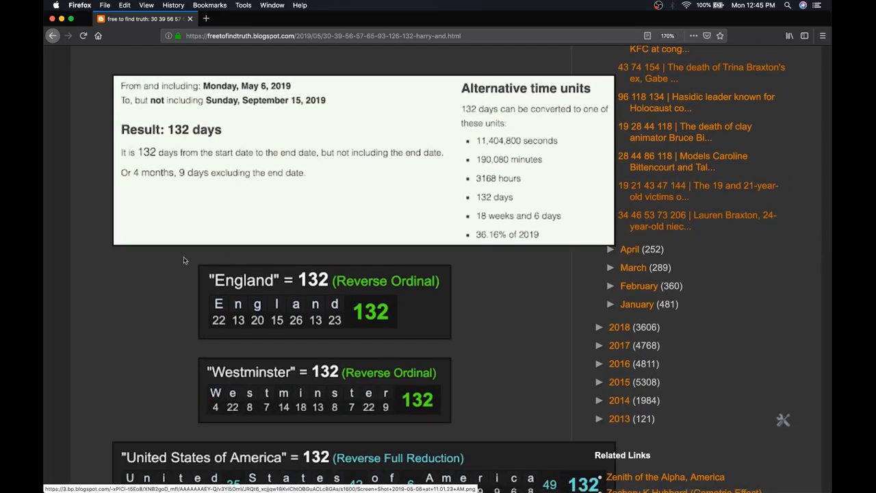
{"action": "scroll", "scroll_direction": "down", "scroll_amount": 3}
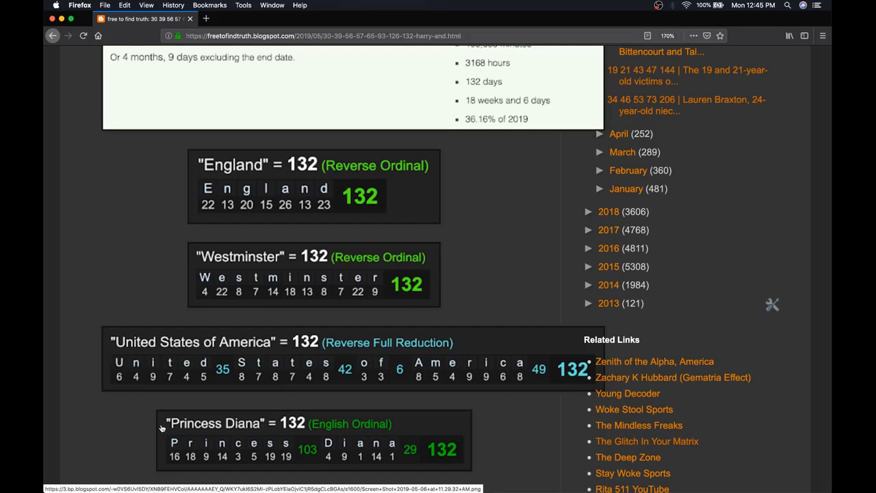
{"action": "mouse_move", "coordinate": [123, 438]}
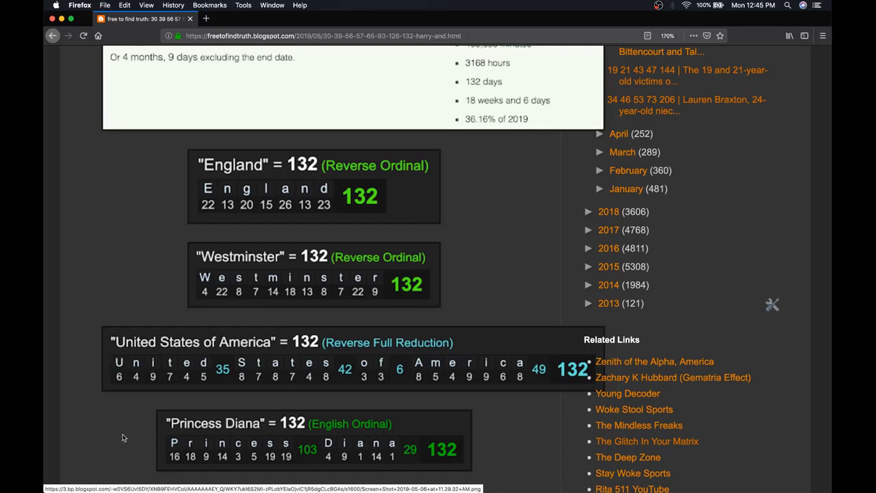
{"action": "mouse_move", "coordinate": [76, 432]}
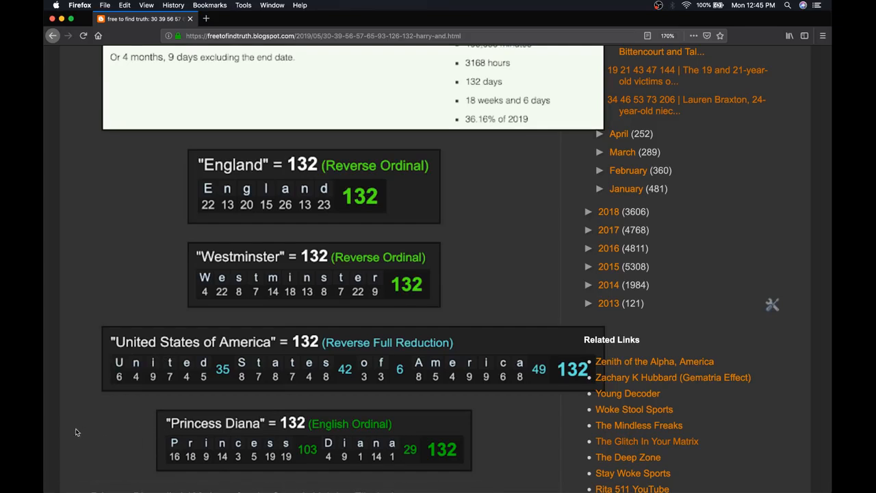
- Scroll on to Meghan's August 4, 1981 birth date and the names equaling 84
{"action": "scroll", "scroll_direction": "down", "scroll_amount": 3}
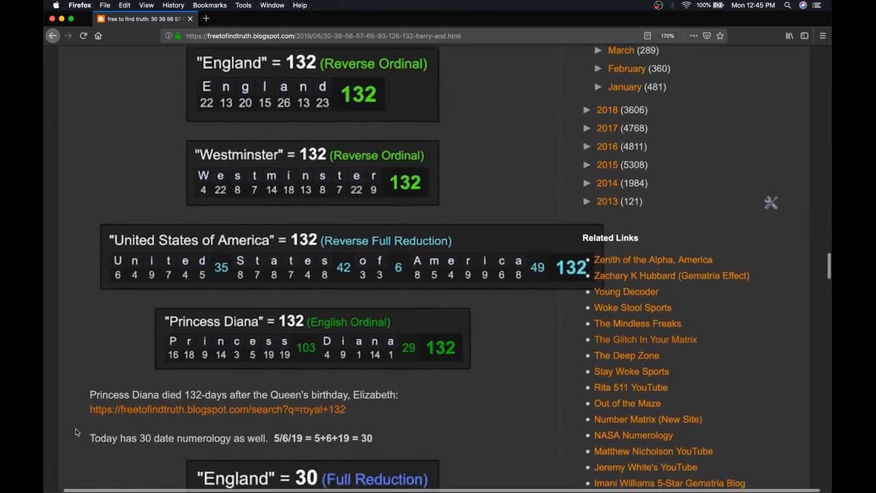
{"action": "scroll", "scroll_direction": "down", "scroll_amount": 3}
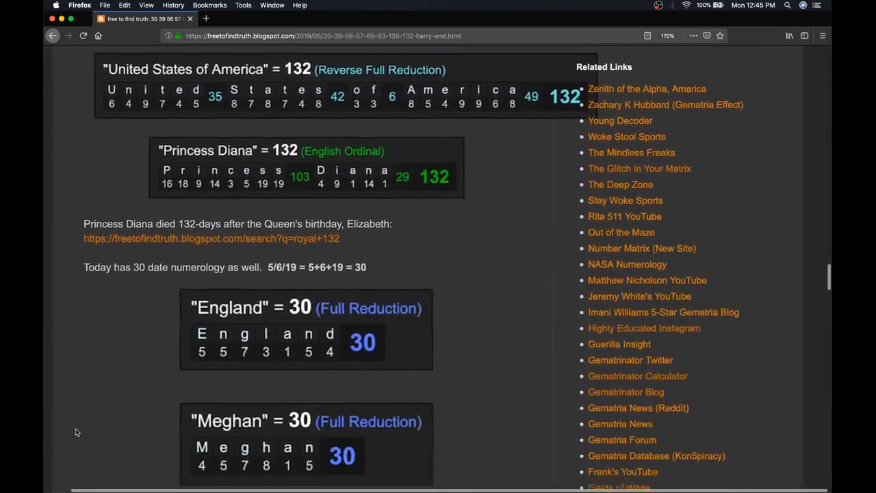
{"action": "scroll", "scroll_direction": "down", "scroll_amount": 3}
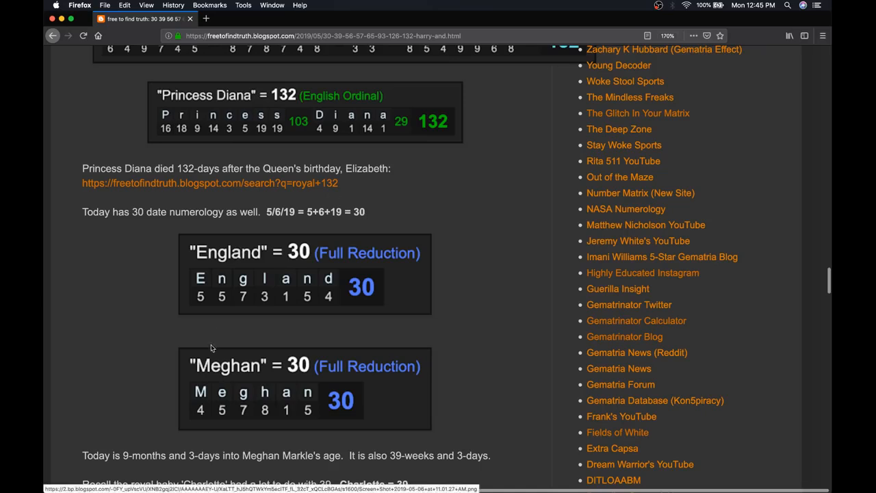
{"action": "scroll", "scroll_direction": "down", "scroll_amount": 3}
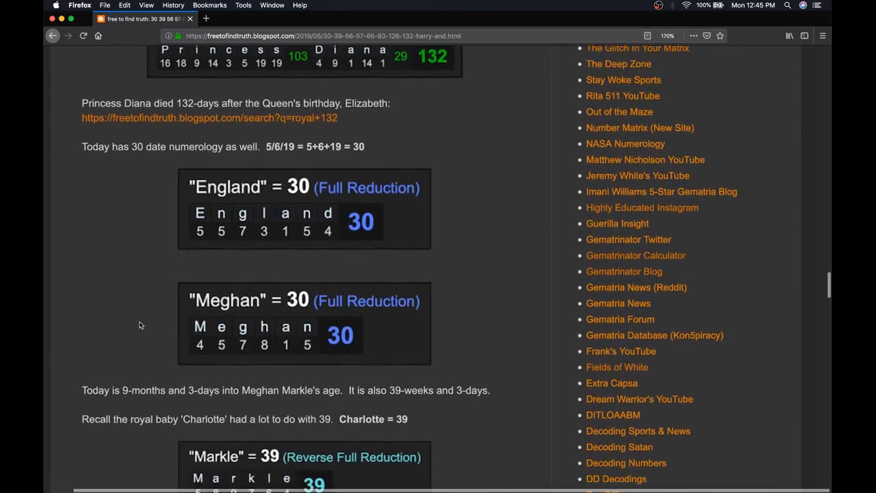
{"action": "scroll", "scroll_direction": "down", "scroll_amount": 3}
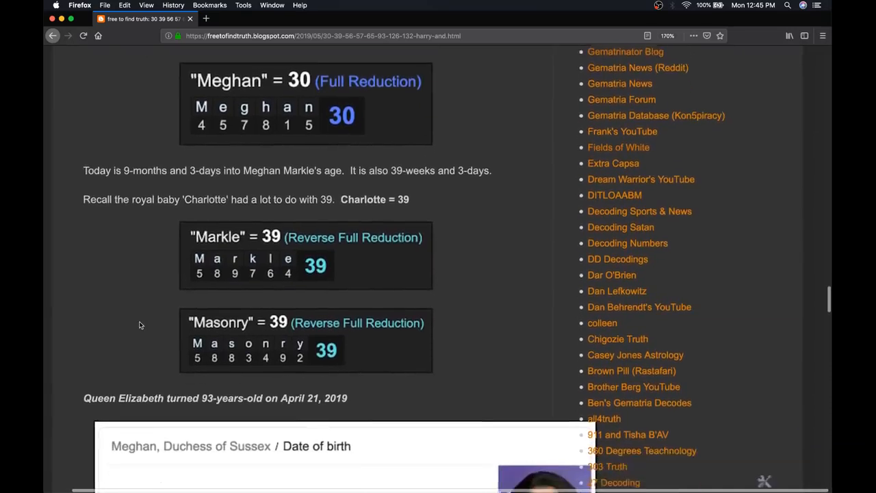
{"action": "scroll", "scroll_direction": "down", "scroll_amount": 3}
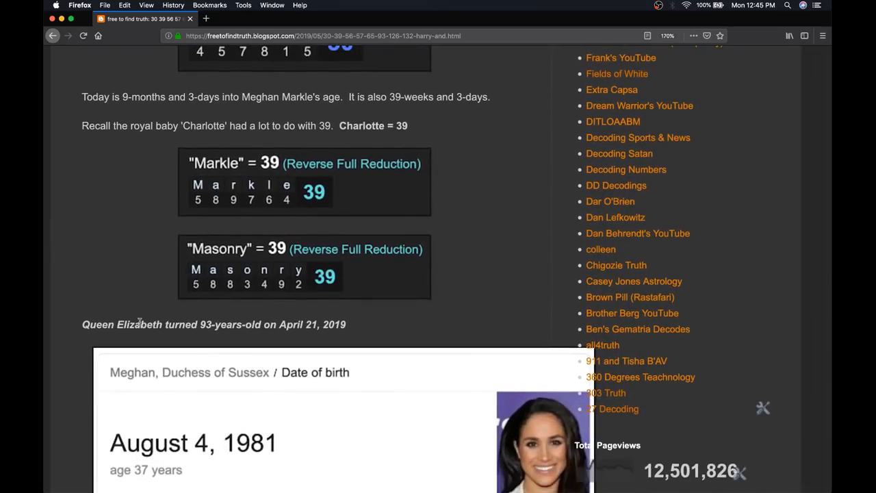
{"action": "scroll", "scroll_direction": "down", "scroll_amount": 3}
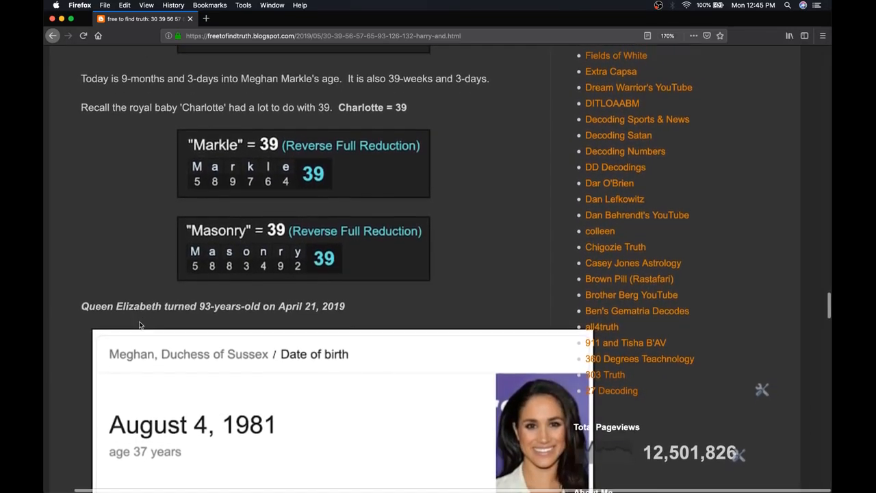
{"action": "scroll", "scroll_direction": "down", "scroll_amount": 3}
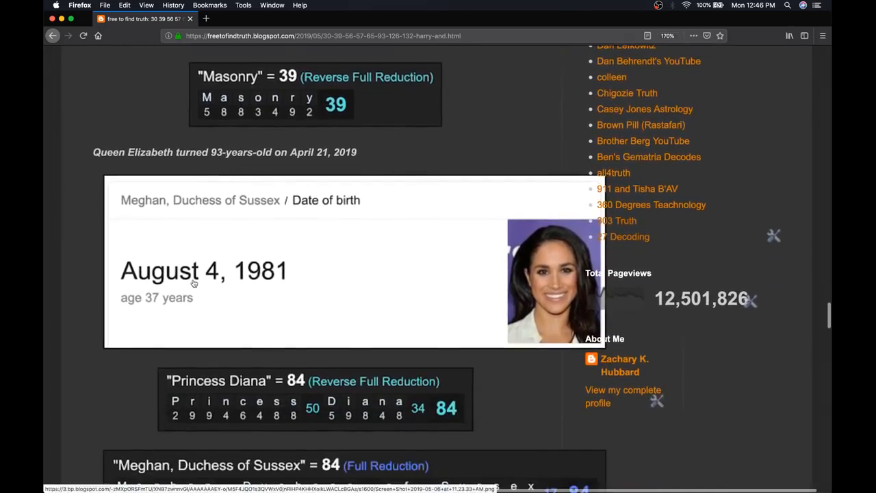
{"action": "scroll", "scroll_direction": "down", "scroll_amount": 3}
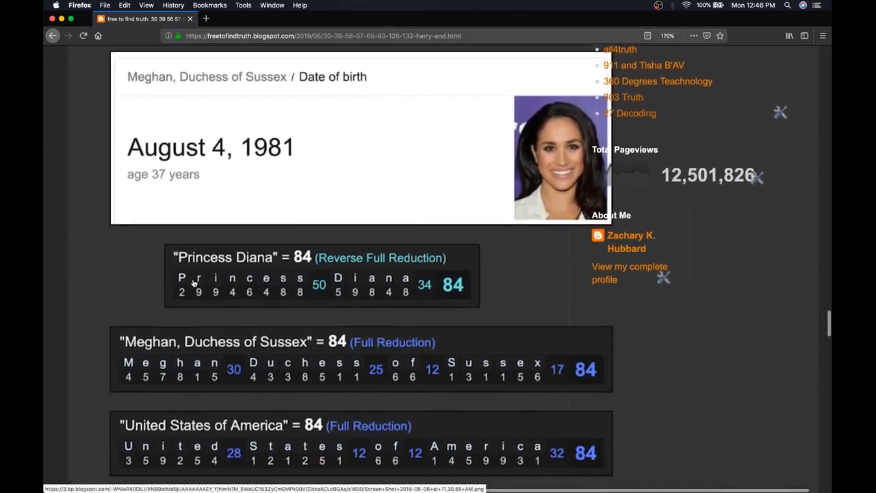
{"action": "scroll", "scroll_direction": "down", "scroll_amount": 3}
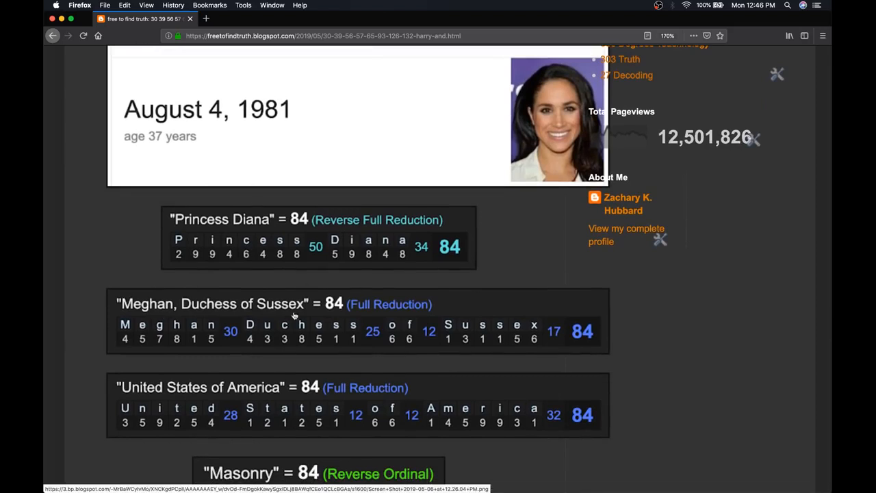
{"action": "mouse_move", "coordinate": [244, 395]}
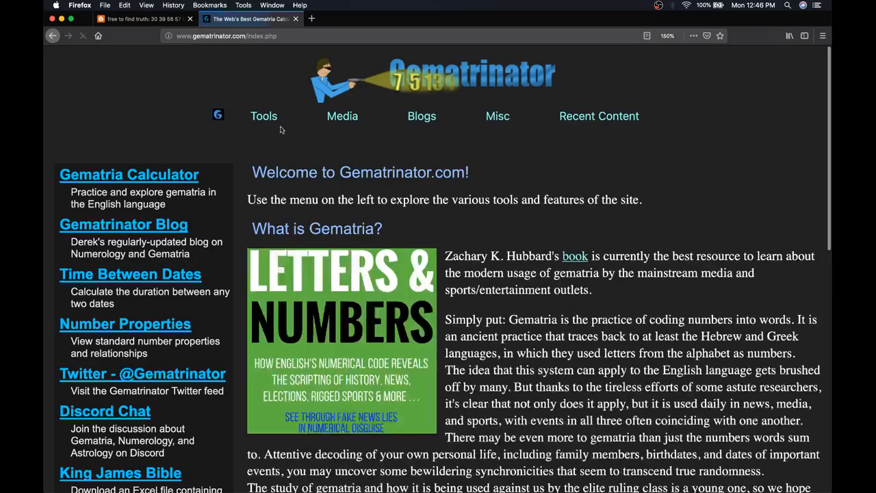
- Check United States of America in Gematrinator across ciphers (228, 84, 339, 132) and return to the blog
{"action": "left_click", "coordinate": [129, 174]}
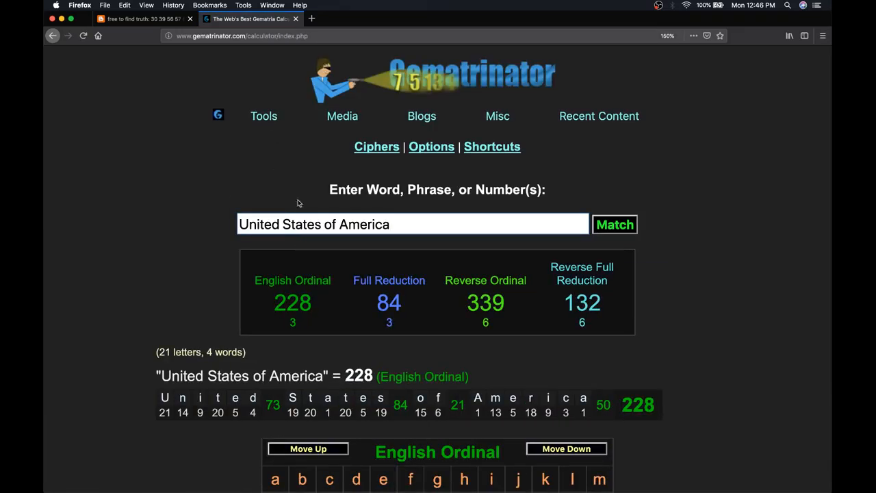
{"action": "left_click", "coordinate": [389, 280]}
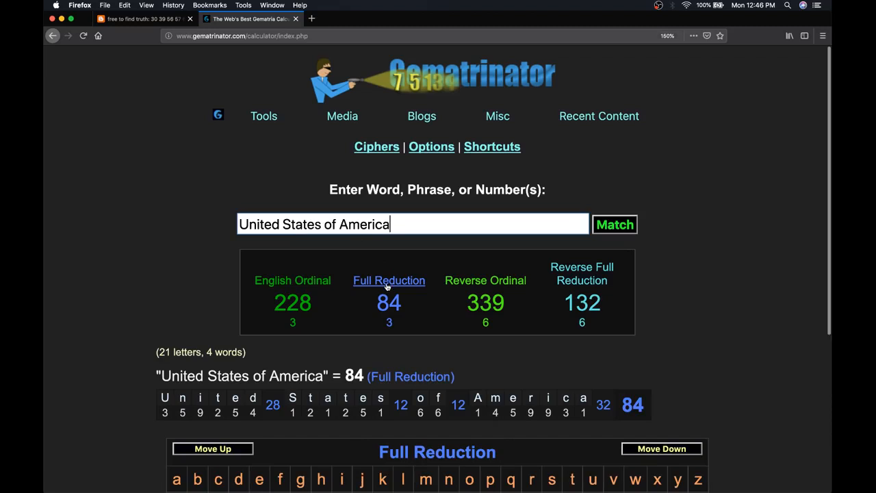
{"action": "left_click", "coordinate": [485, 279]}
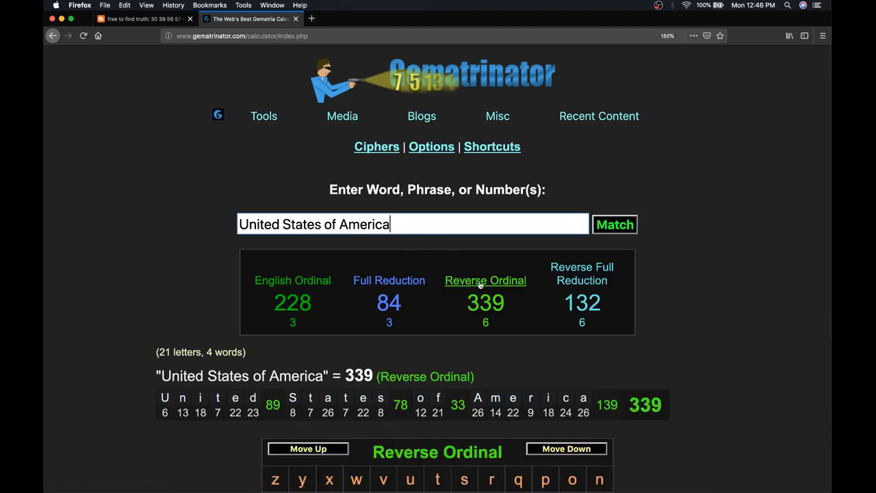
{"action": "left_click", "coordinate": [582, 274]}
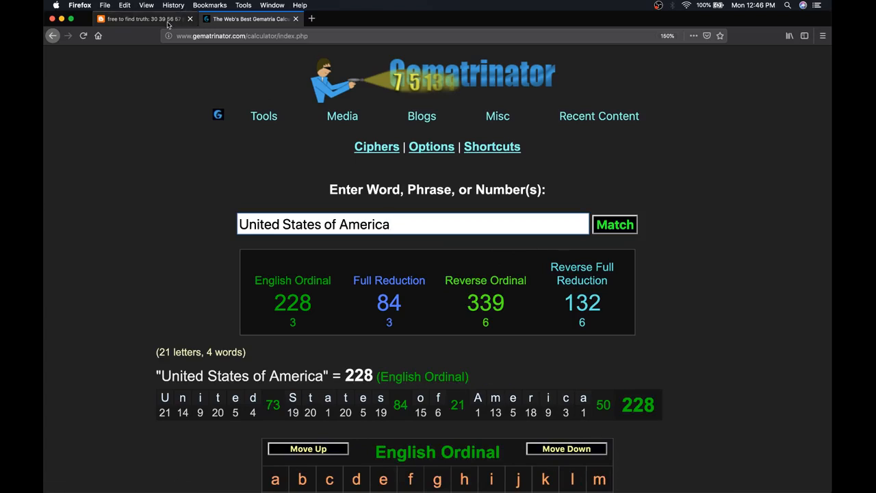
{"action": "left_click", "coordinate": [140, 19]}
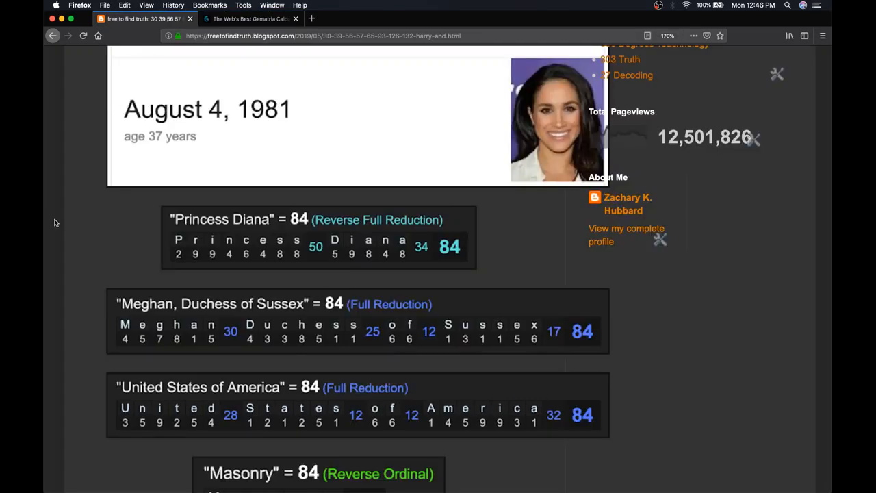
- Scroll past the 84 graphics and 276-day count to the 90-day result and 'The royal baby is here' = 90
{"action": "scroll", "scroll_direction": "down", "scroll_amount": 3}
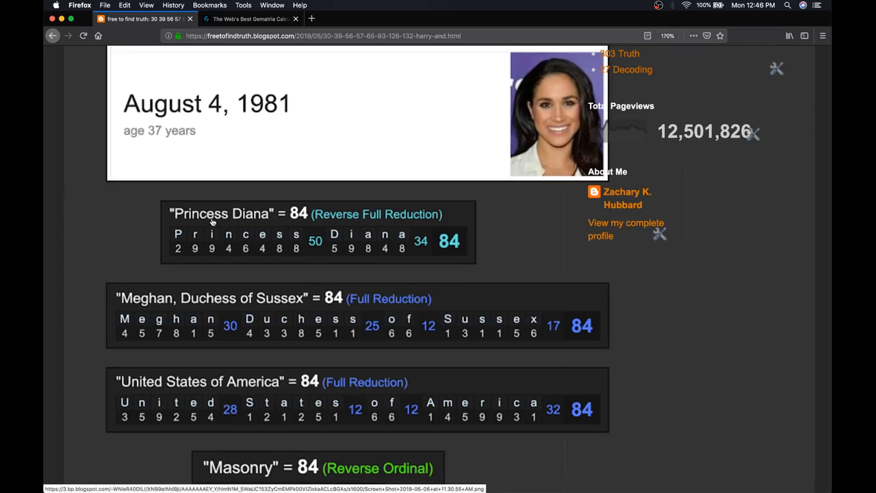
{"action": "scroll", "scroll_direction": "down", "scroll_amount": 3}
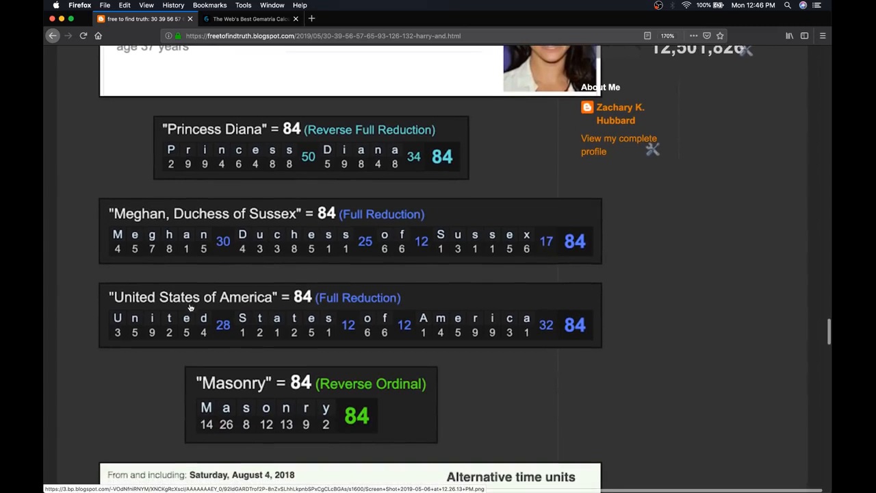
{"action": "scroll", "scroll_direction": "down", "scroll_amount": 3}
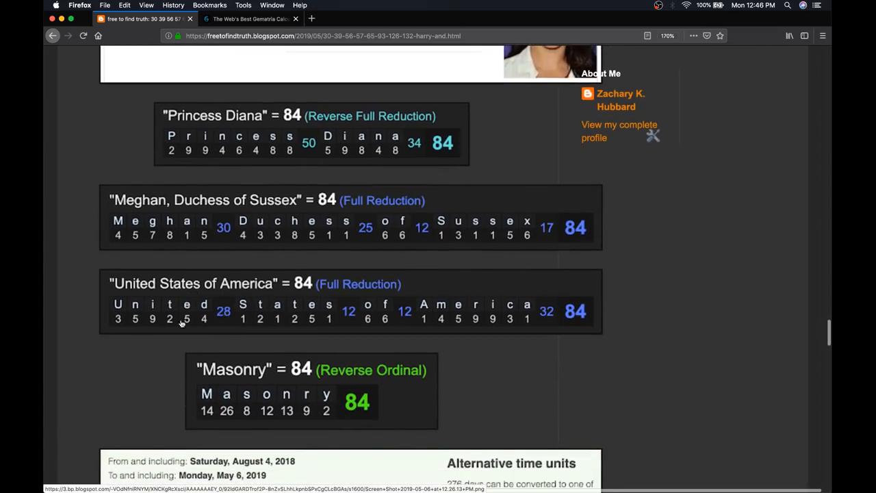
{"action": "scroll", "scroll_direction": "down", "scroll_amount": 3}
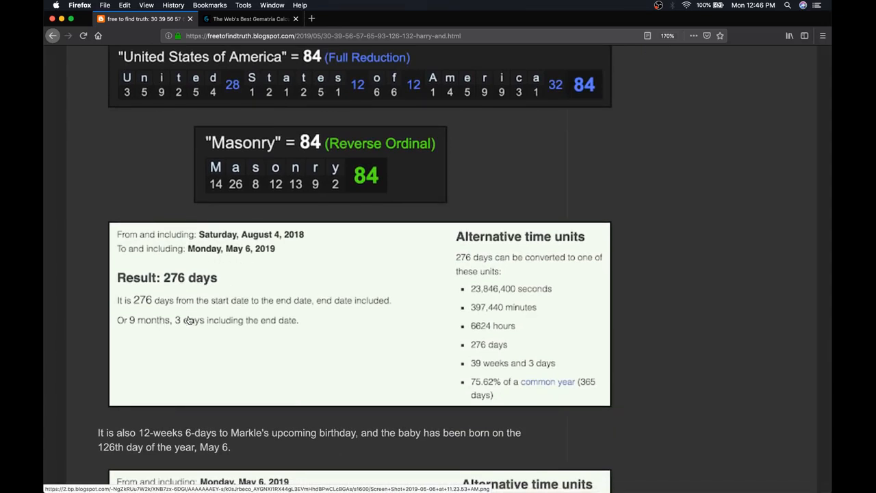
{"action": "mouse_move", "coordinate": [566, 355]}
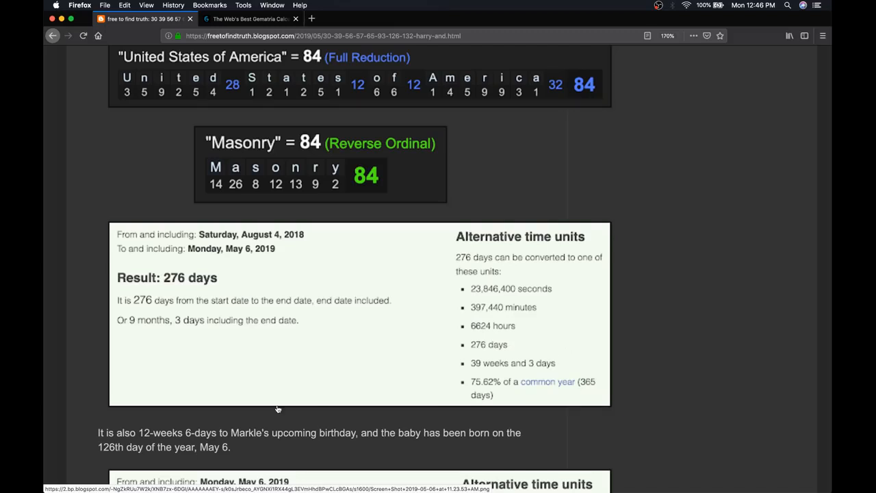
{"action": "mouse_move", "coordinate": [200, 328]}
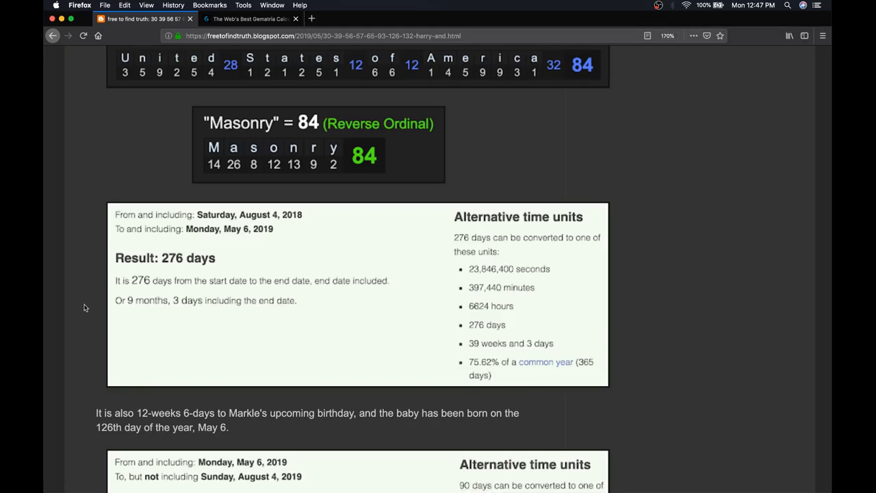
{"action": "mouse_move", "coordinate": [174, 310]}
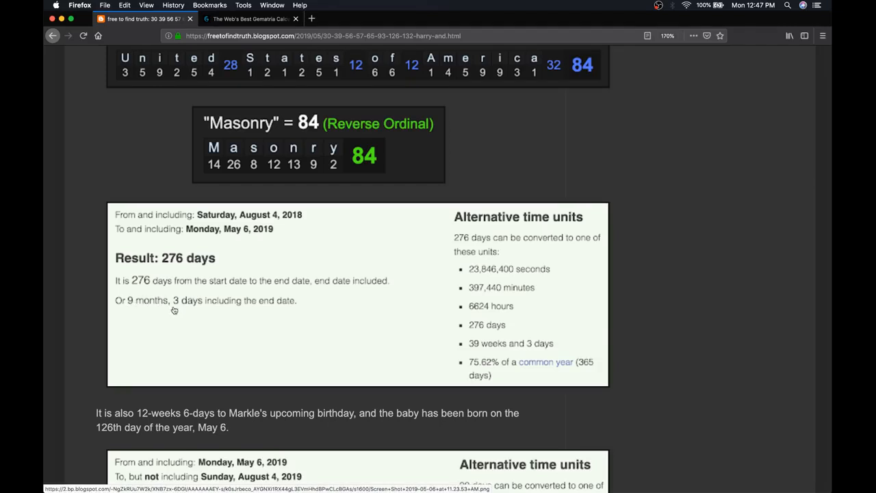
{"action": "mouse_move", "coordinate": [222, 245]}
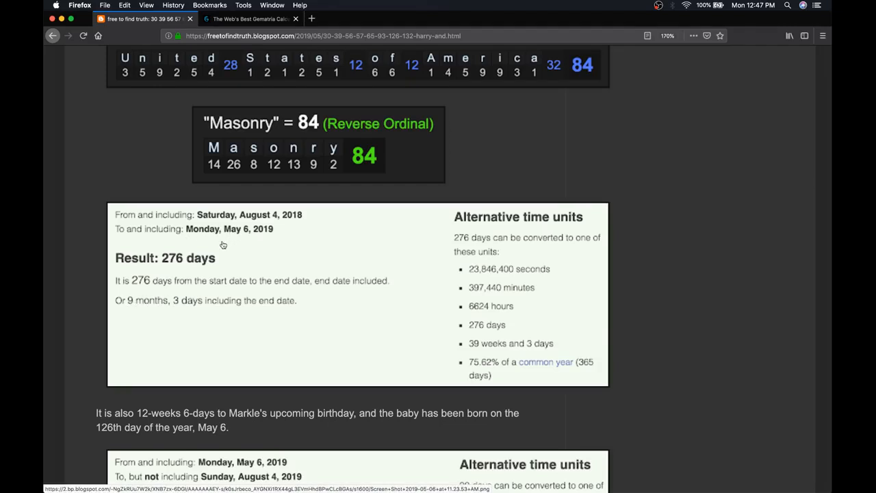
{"action": "scroll", "scroll_direction": "down", "scroll_amount": 3}
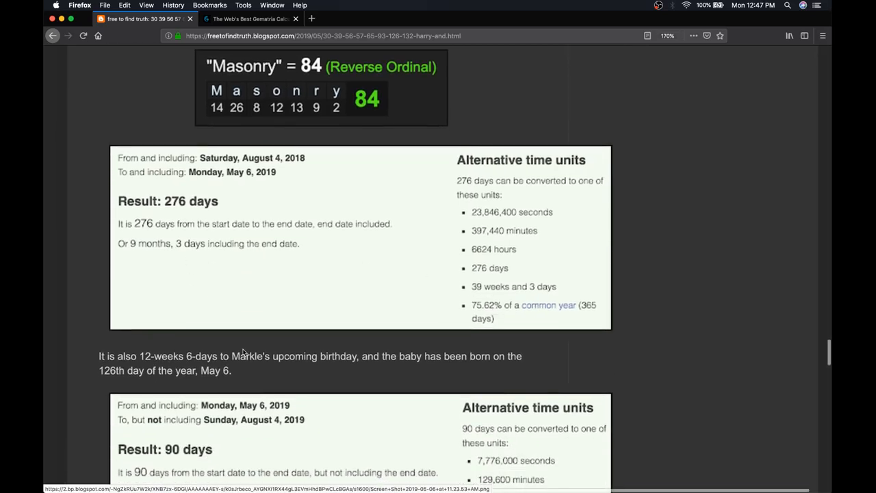
{"action": "scroll", "scroll_direction": "down", "scroll_amount": 3}
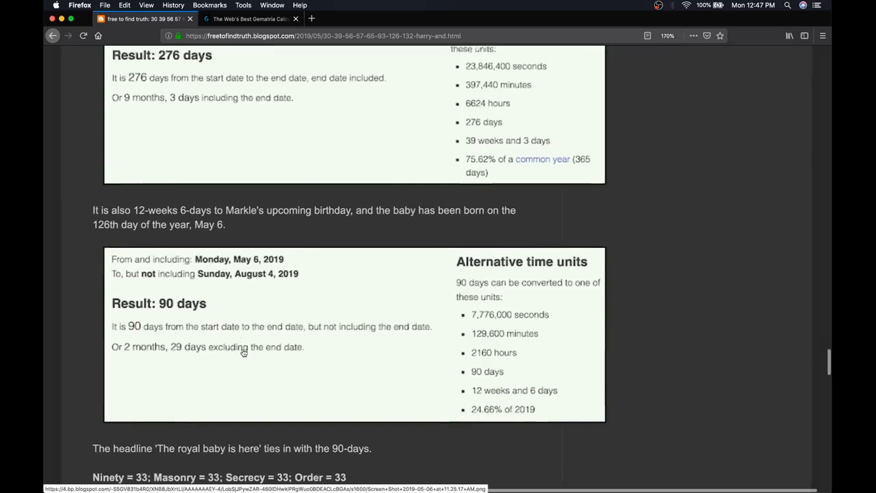
{"action": "scroll", "scroll_direction": "down", "scroll_amount": 3}
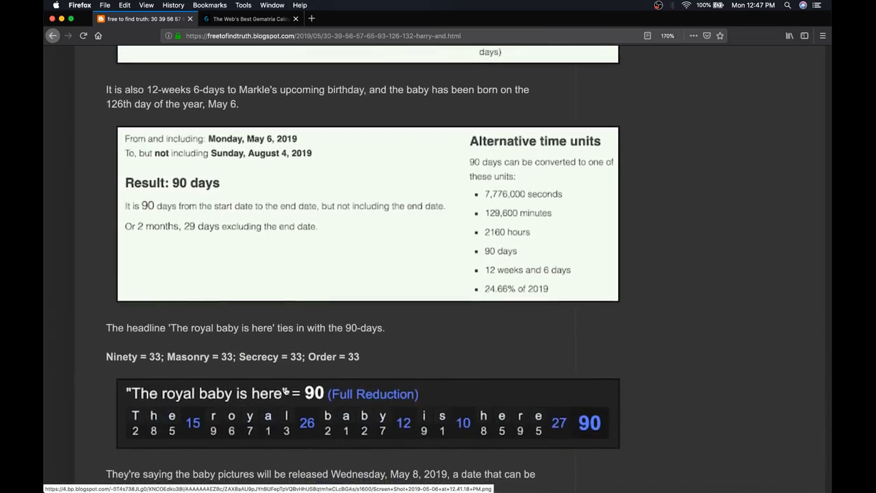
{"action": "mouse_move", "coordinate": [260, 416]}
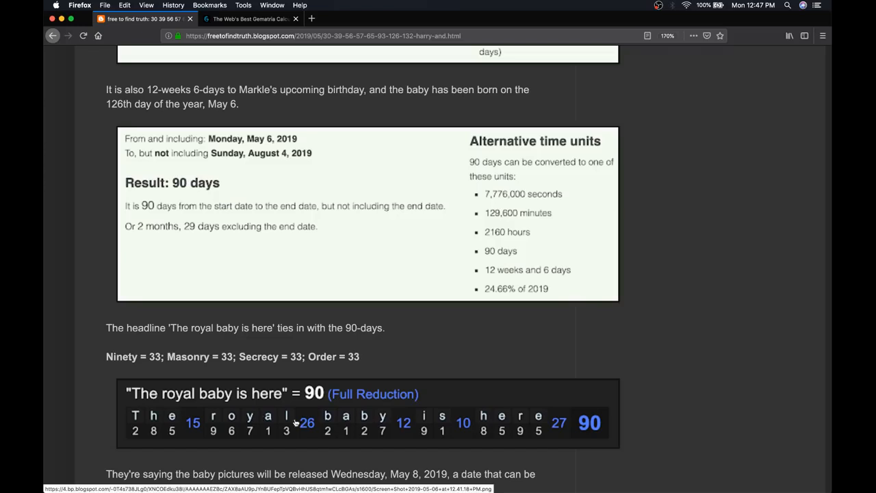
{"action": "mouse_move", "coordinate": [312, 425]}
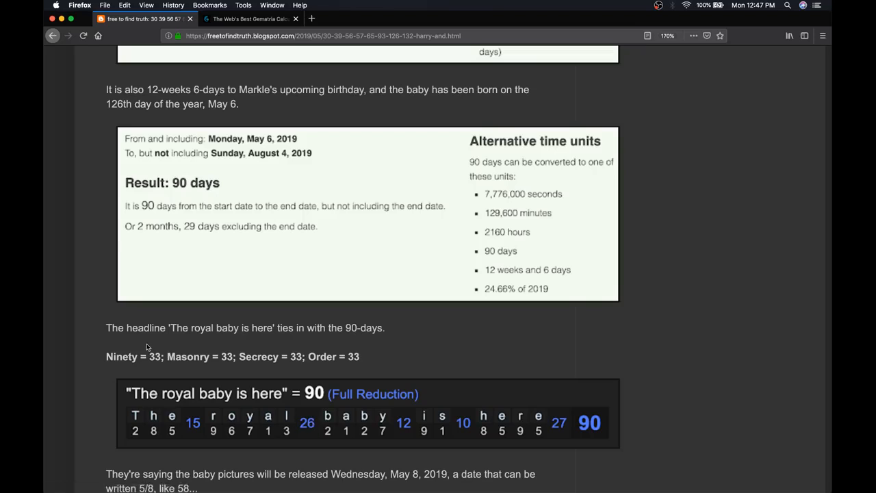
- Calculate England, Masonry, Secrecy and Order in Gematrinator, the last three showing 33 Full Reduction, then return to the blog
{"action": "left_click", "coordinate": [250, 19]}
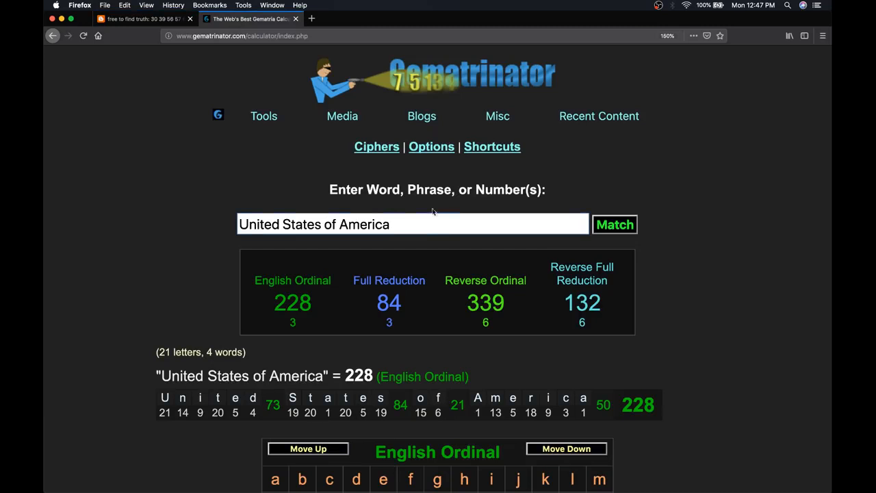
{"action": "type", "text": "England"}
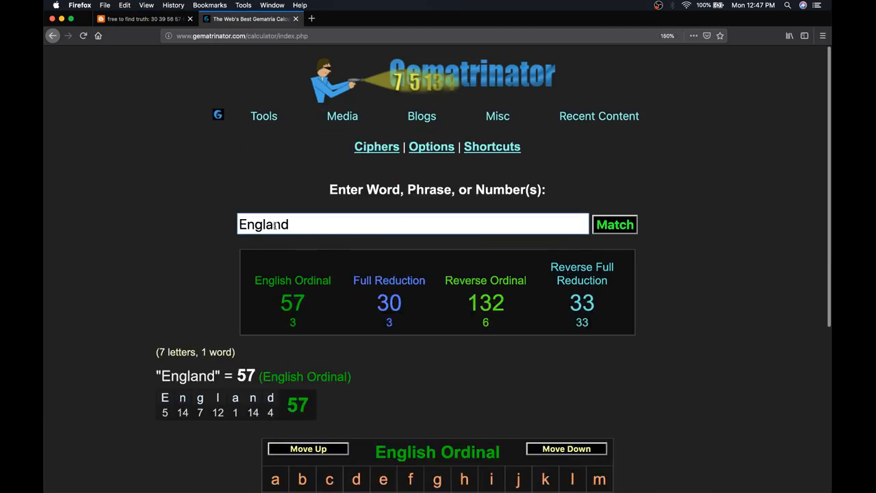
{"action": "type", "text": "Masonry"}
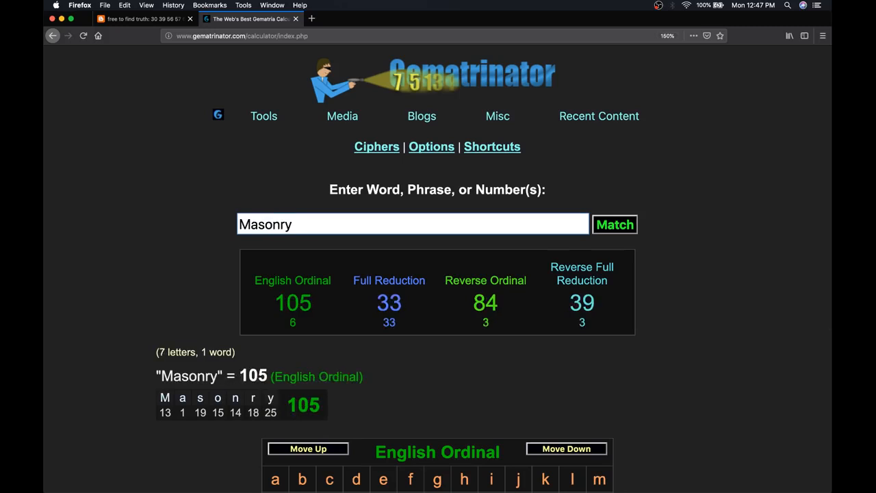
{"action": "type", "text": "Secrecy"}
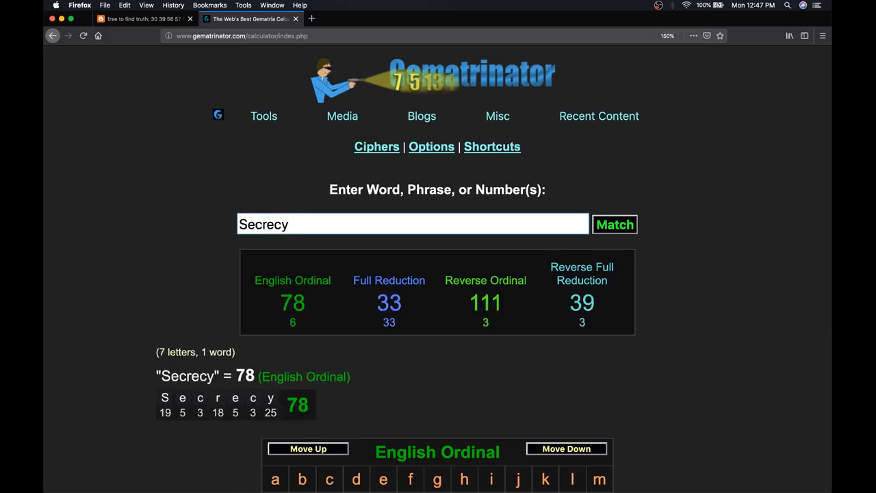
{"action": "type", "text": "Order"}
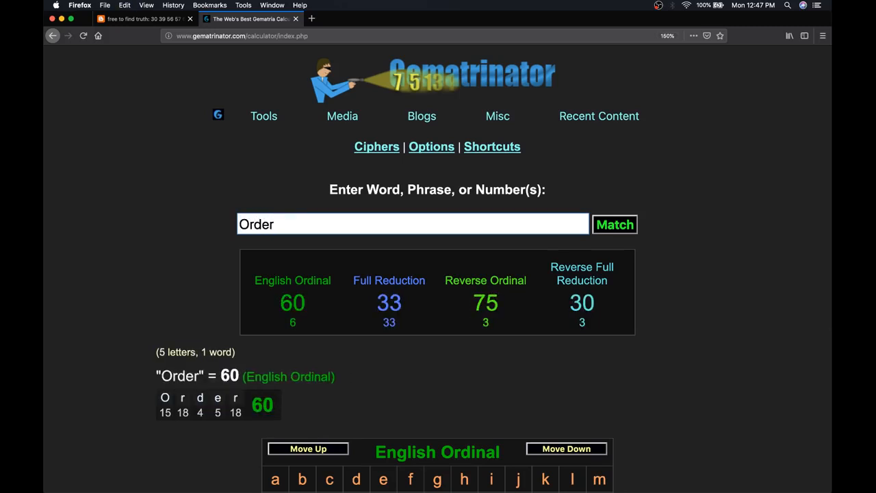
{"action": "left_click", "coordinate": [143, 19]}
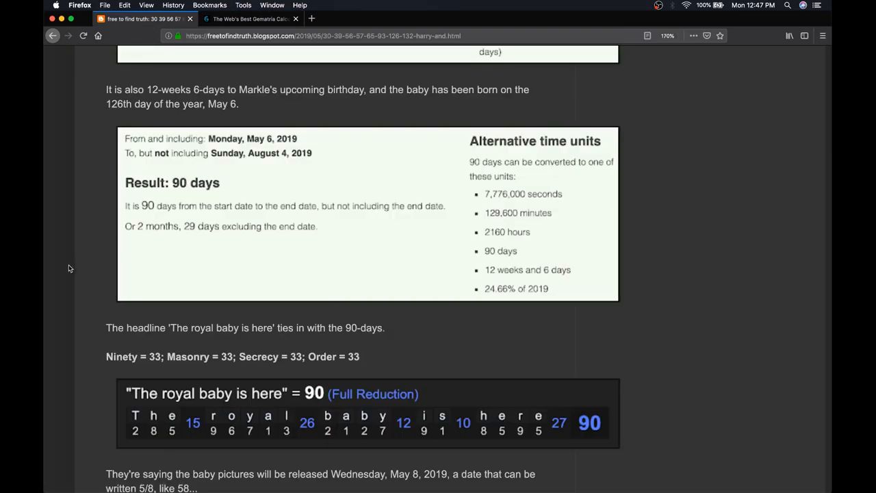
- Scroll to the Freemasonry 139/58 table, May 19 day-139 note and 'The Queen Is Dead' release date
{"action": "scroll", "scroll_direction": "down", "scroll_amount": 3}
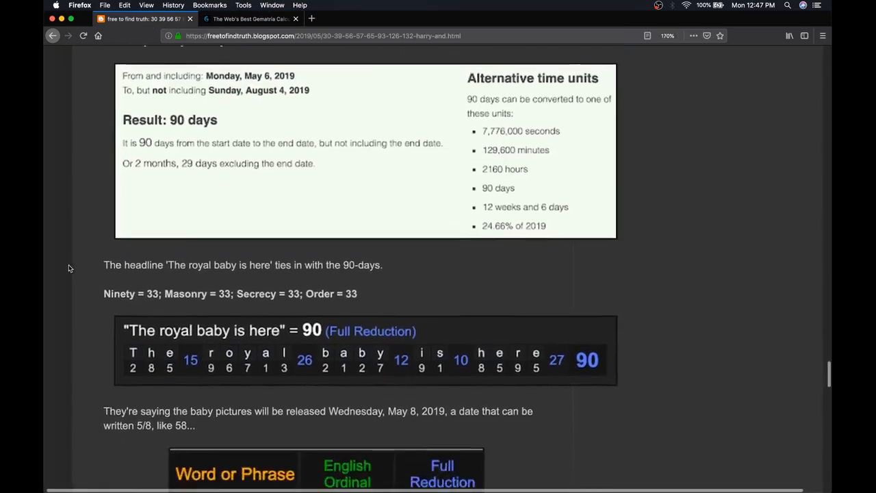
{"action": "scroll", "scroll_direction": "down", "scroll_amount": 3}
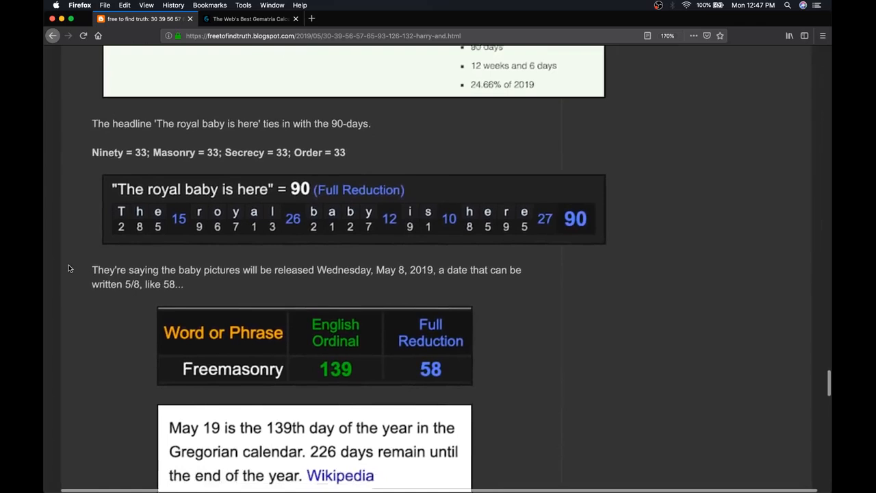
{"action": "scroll", "scroll_direction": "down", "scroll_amount": 3}
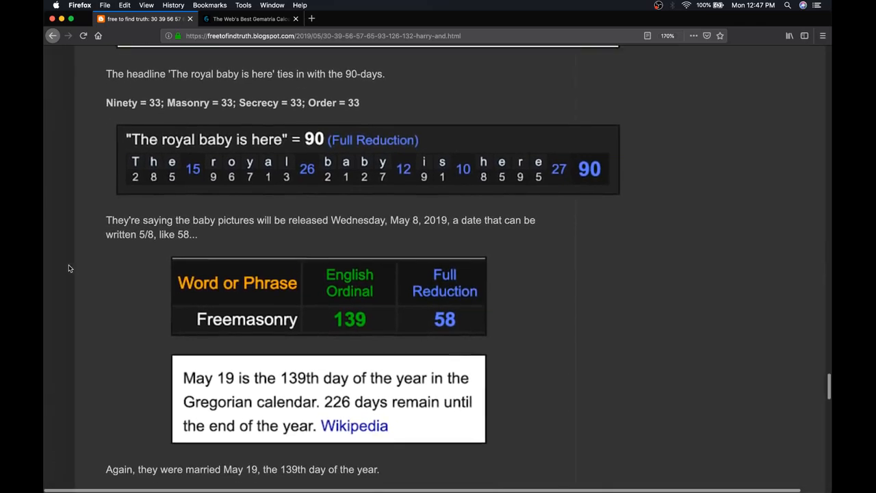
{"action": "scroll", "scroll_direction": "down", "scroll_amount": 3}
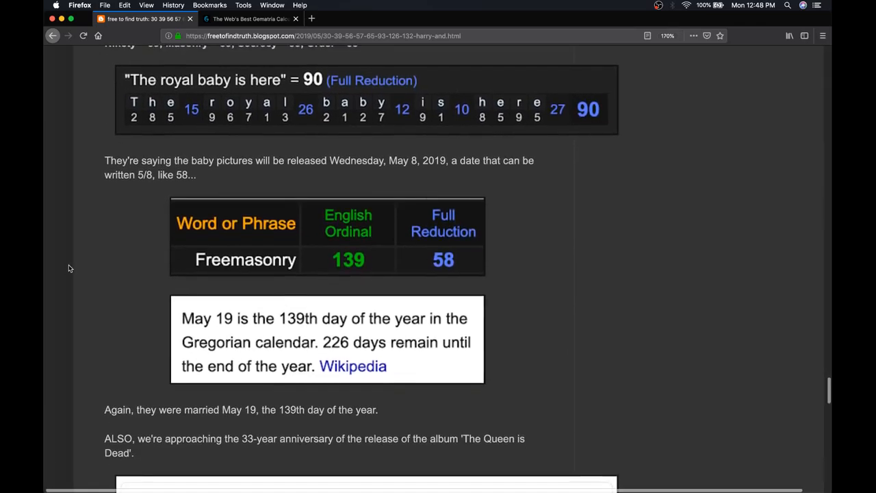
{"action": "scroll", "scroll_direction": "down", "scroll_amount": 3}
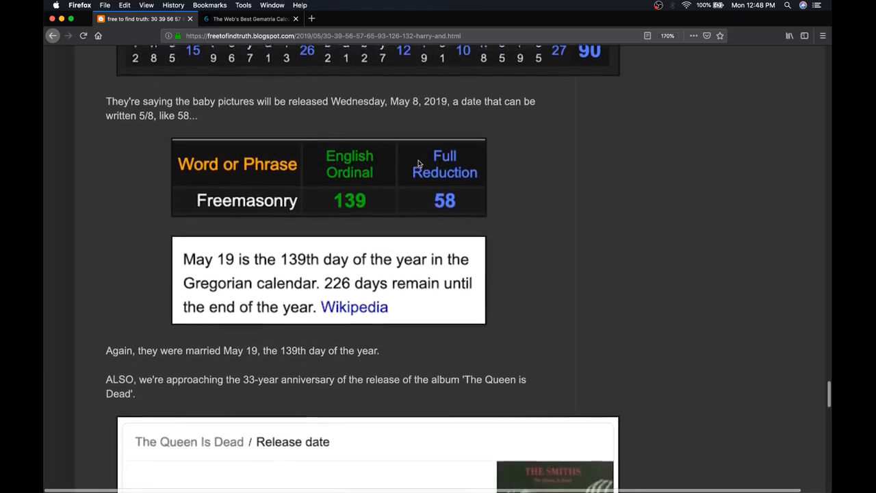
{"action": "scroll", "scroll_direction": "down", "scroll_amount": 3}
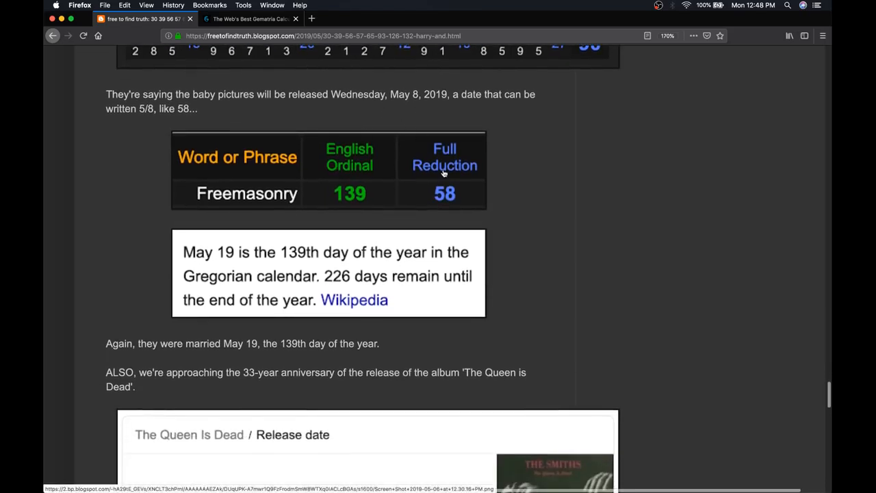
{"action": "mouse_move", "coordinate": [239, 264]}
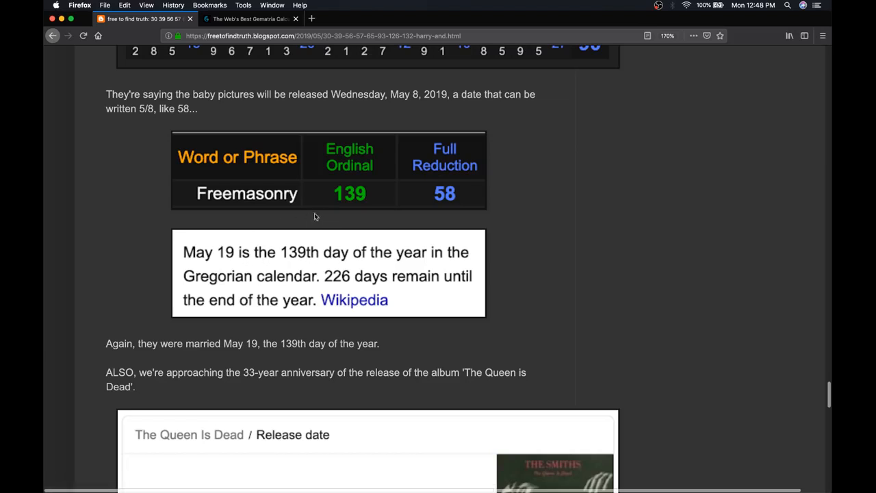
{"action": "mouse_move", "coordinate": [314, 268]}
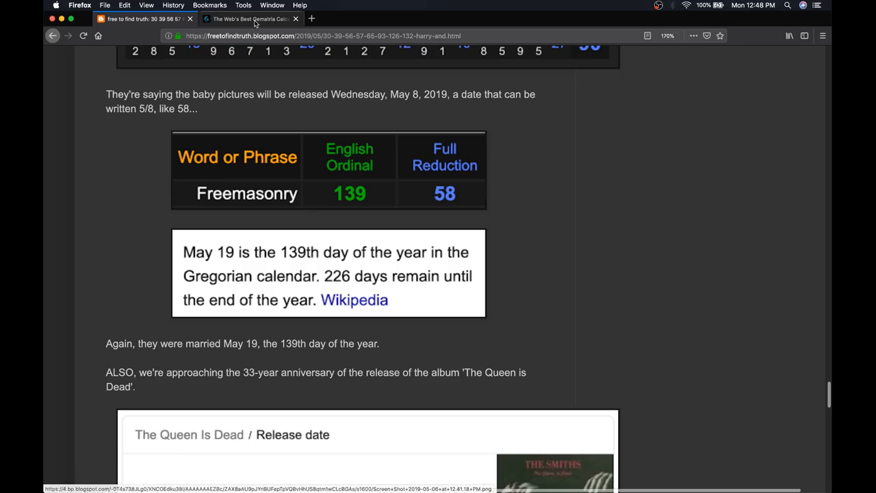
- Check 'Two Hundred Twenty Six' in Gematrinator showing 93 in Full Reduction, then return to the blog
{"action": "left_click", "coordinate": [249, 19]}
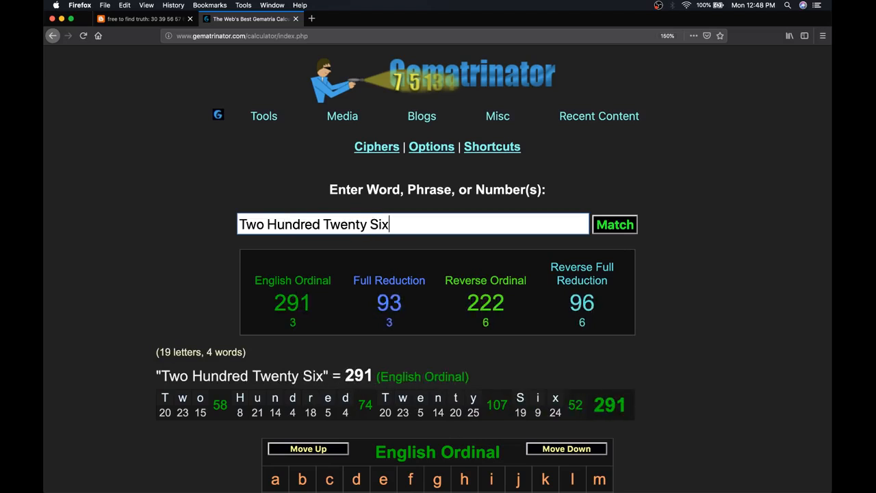
{"action": "left_click", "coordinate": [389, 280]}
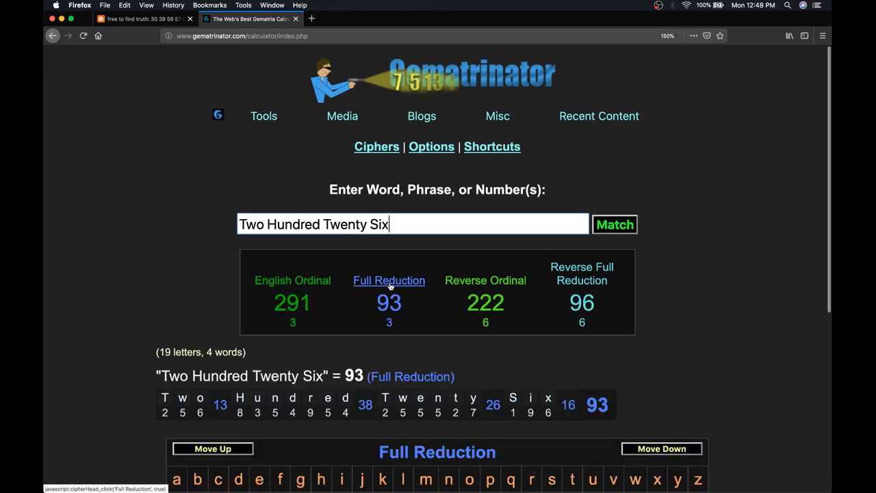
{"action": "left_click", "coordinate": [140, 19]}
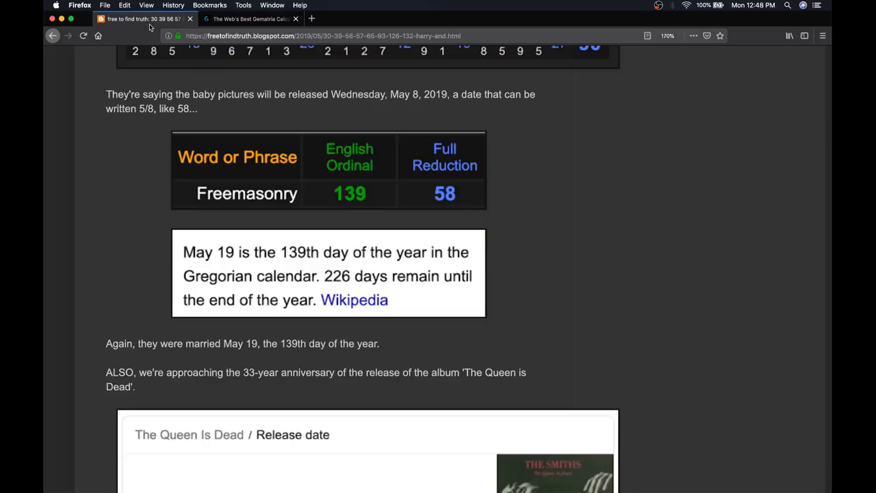
{"action": "mouse_move", "coordinate": [83, 233]}
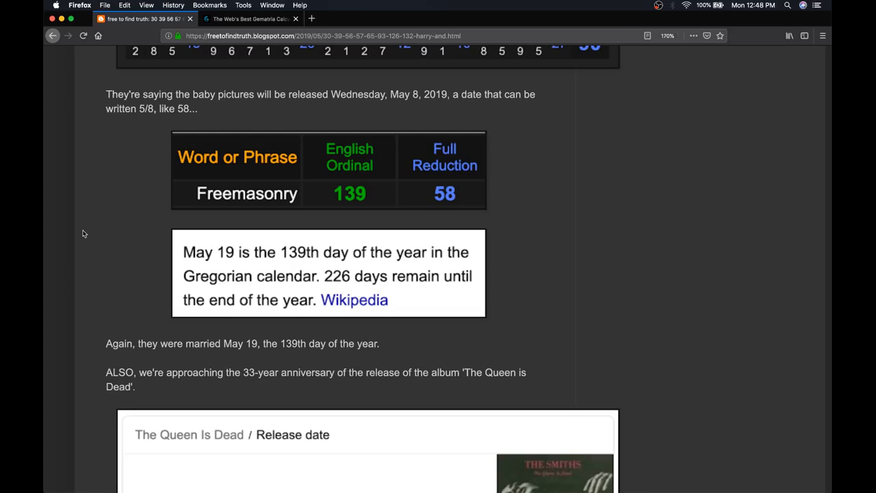
- Scroll past the May 19 note to the Queen's April 21, 1926 birth date and 56-day count
{"action": "scroll", "scroll_direction": "down", "scroll_amount": 3}
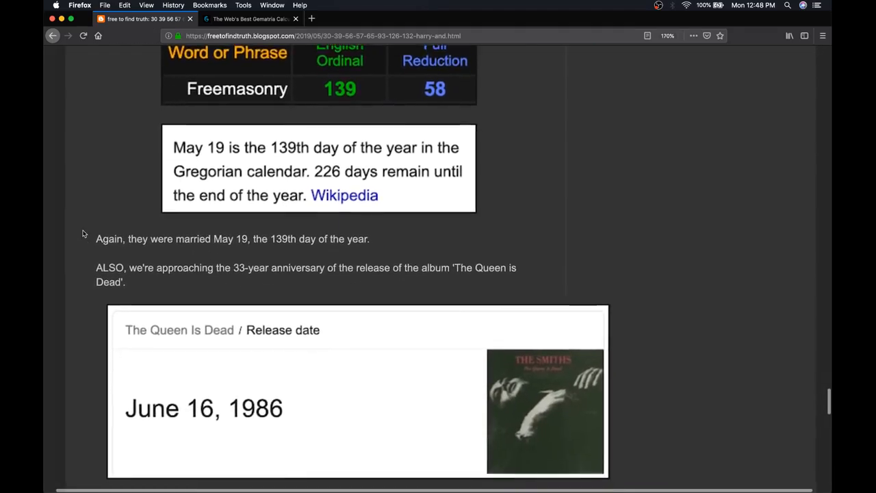
{"action": "scroll", "scroll_direction": "down", "scroll_amount": 3}
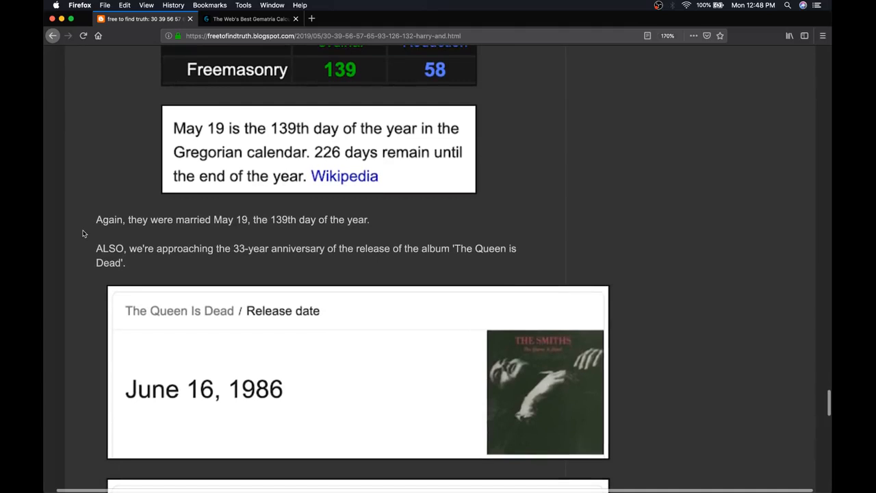
{"action": "scroll", "scroll_direction": "down", "scroll_amount": 3}
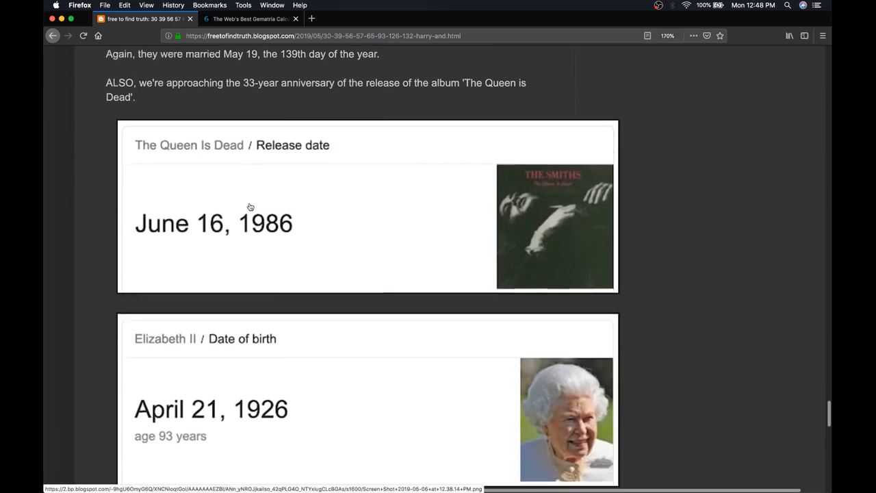
{"action": "scroll", "scroll_direction": "down", "scroll_amount": 3}
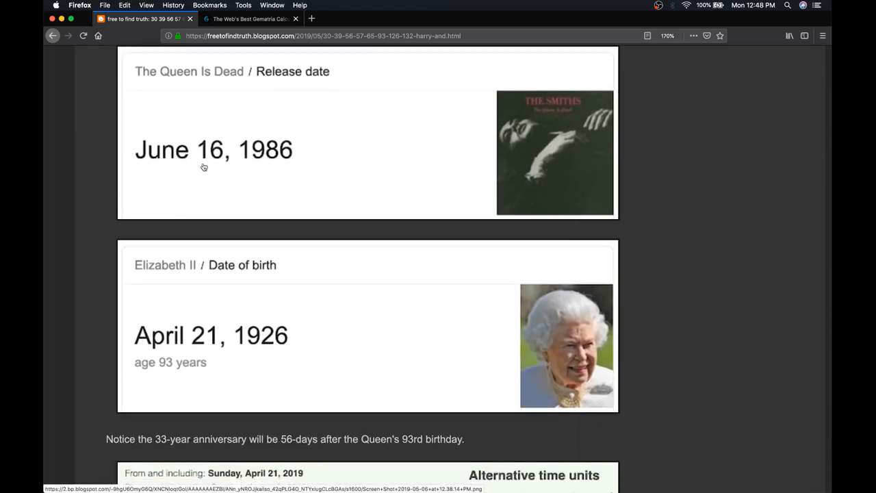
{"action": "mouse_move", "coordinate": [181, 205]}
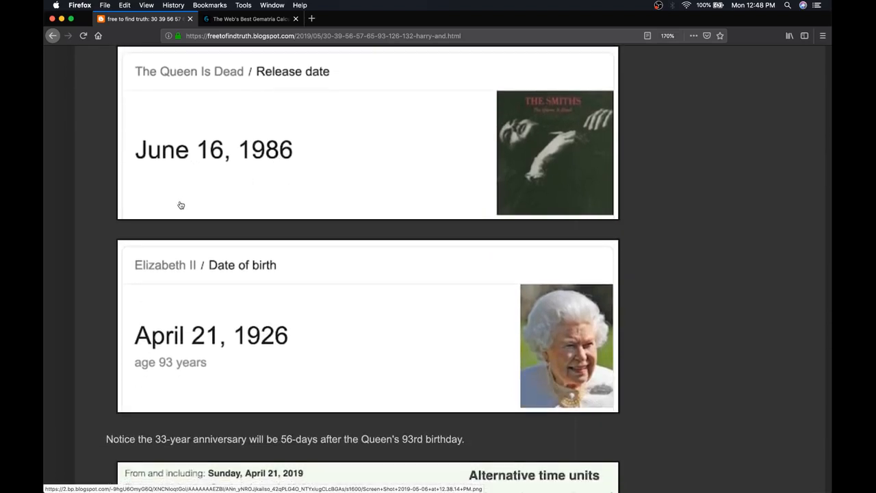
{"action": "scroll", "scroll_direction": "down", "scroll_amount": 3}
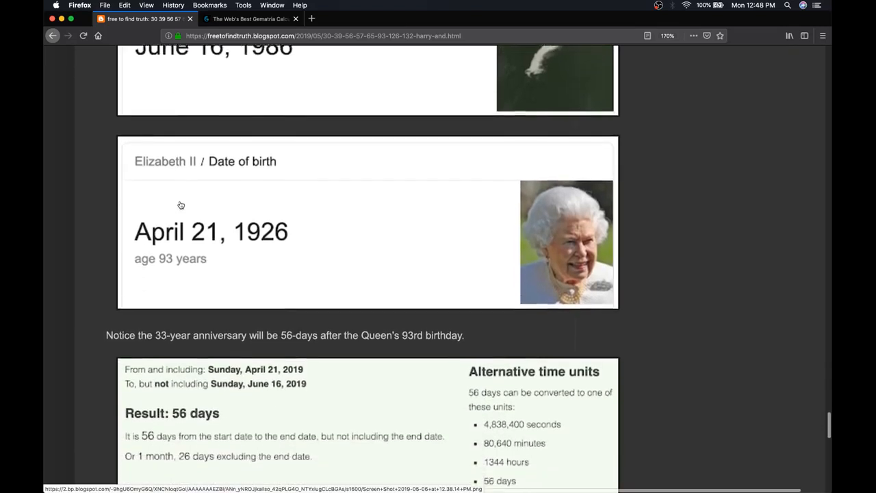
{"action": "scroll", "scroll_direction": "down", "scroll_amount": 3}
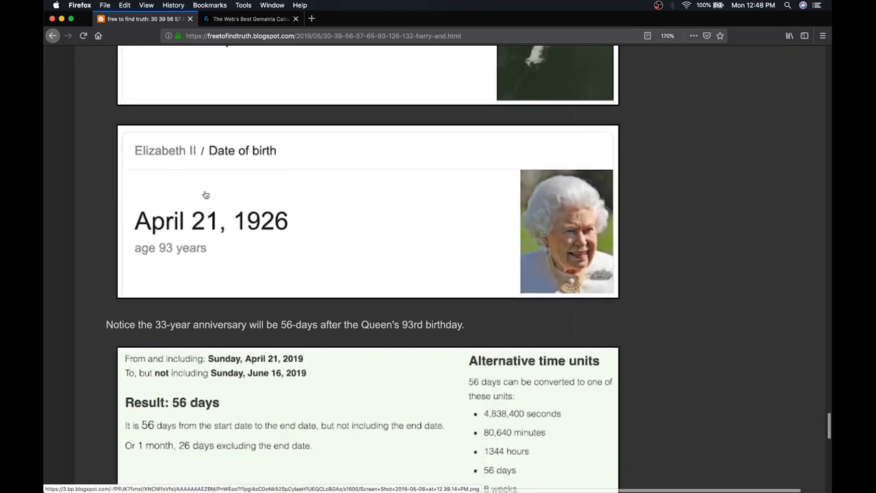
{"action": "scroll", "scroll_direction": "down", "scroll_amount": 3}
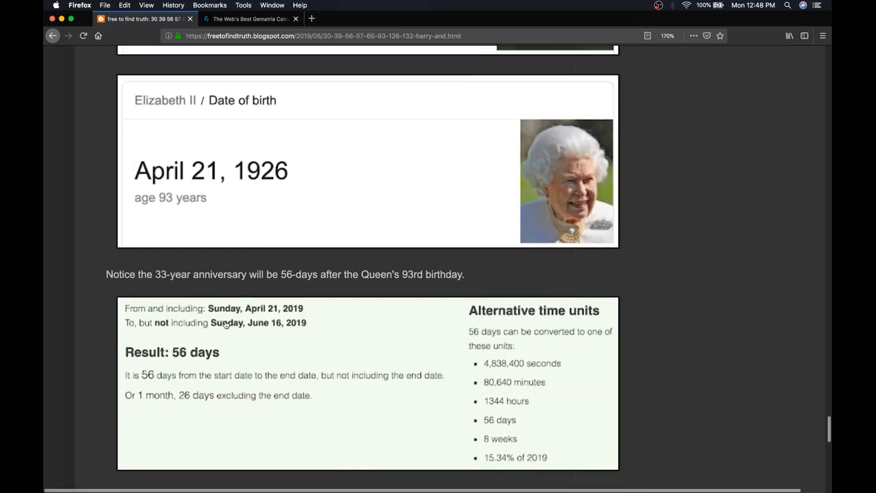
{"action": "mouse_move", "coordinate": [191, 389]}
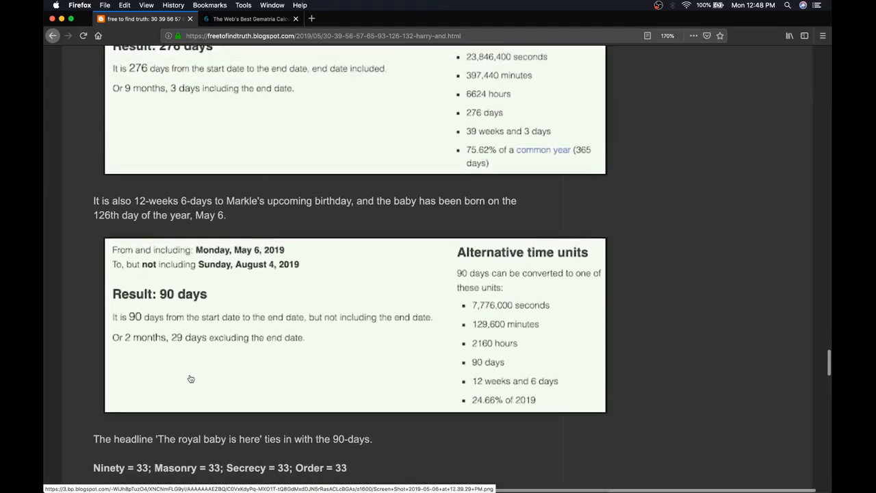
{"action": "mouse_move", "coordinate": [457, 370]}
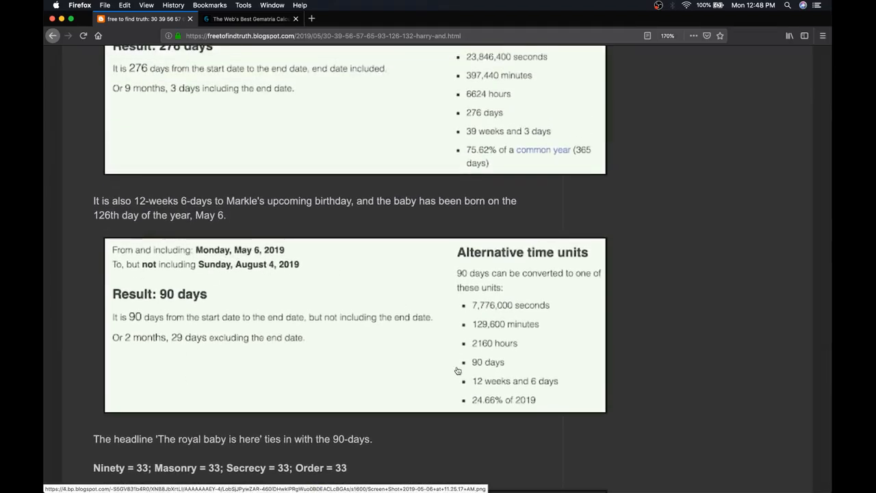
{"action": "mouse_move", "coordinate": [545, 389]}
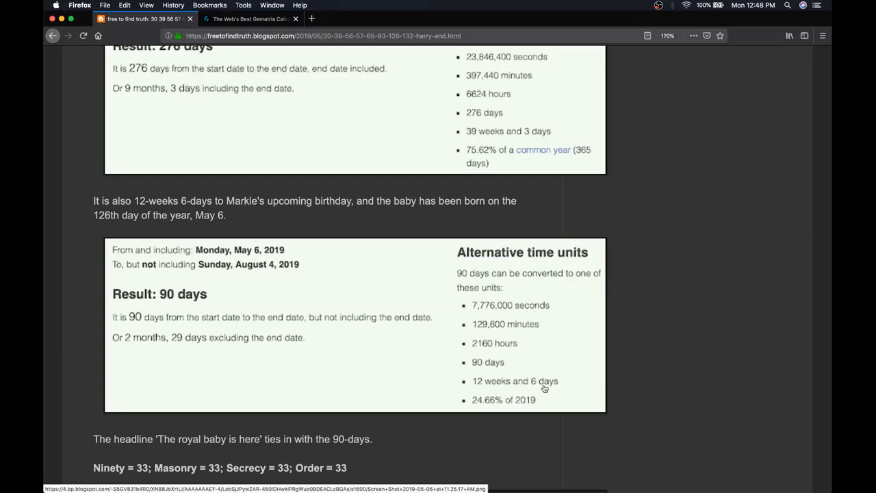
{"action": "mouse_move", "coordinate": [298, 253]}
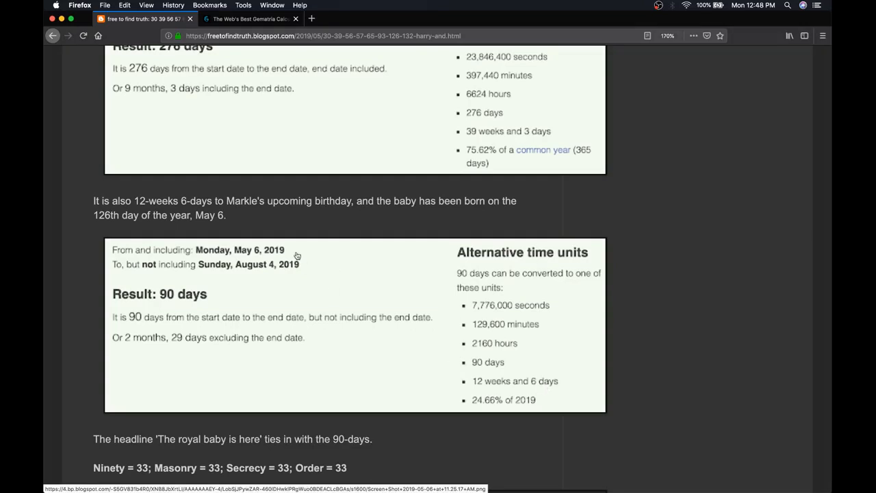
- Scroll back up to 'Markle' and 'Masonry' = 39 and Meghan's August 4, 1981 birth date
{"action": "scroll", "scroll_direction": "up", "scroll_amount": 3}
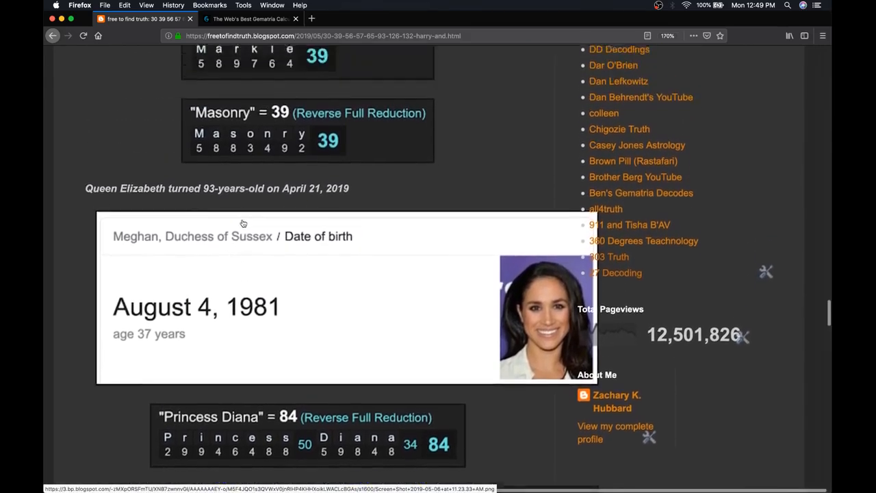
- Scroll through the gematria cipher images, then back up to the post's title and image
{"action": "scroll", "scroll_direction": "down", "scroll_amount": 3}
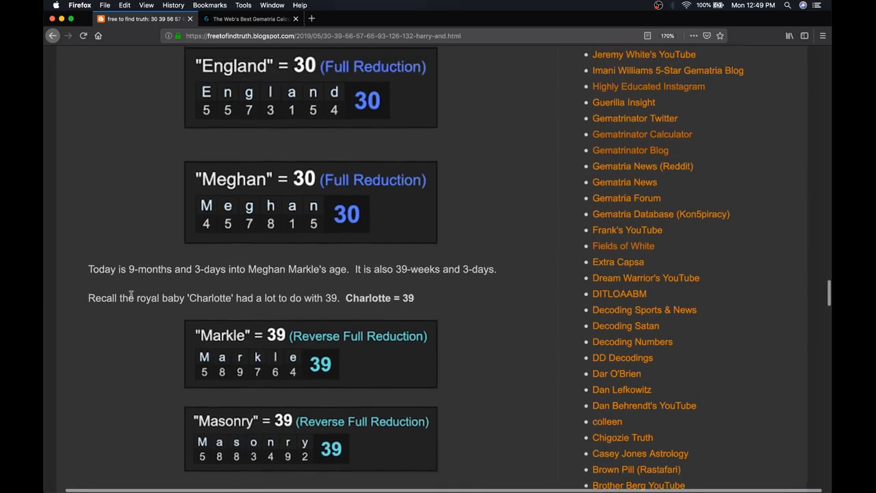
{"action": "scroll", "scroll_direction": "down", "scroll_amount": 3}
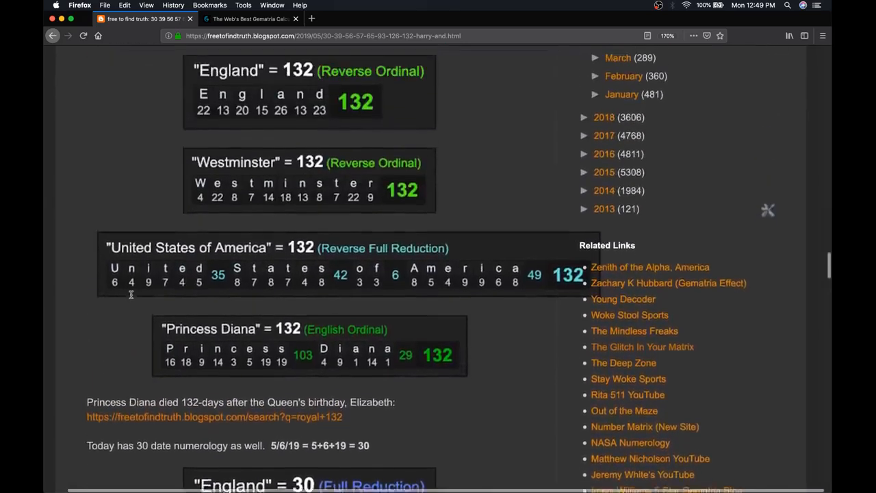
{"action": "scroll", "scroll_direction": "down", "scroll_amount": 3}
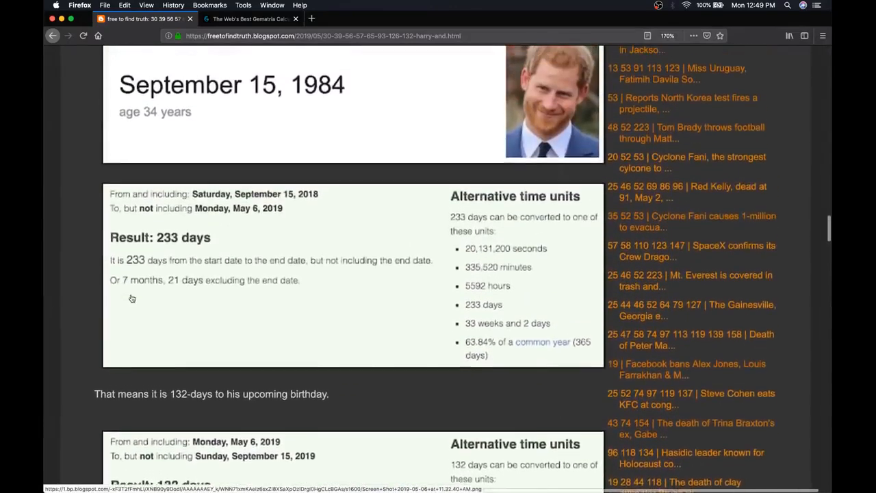
{"action": "scroll", "scroll_direction": "up", "scroll_amount": 3}
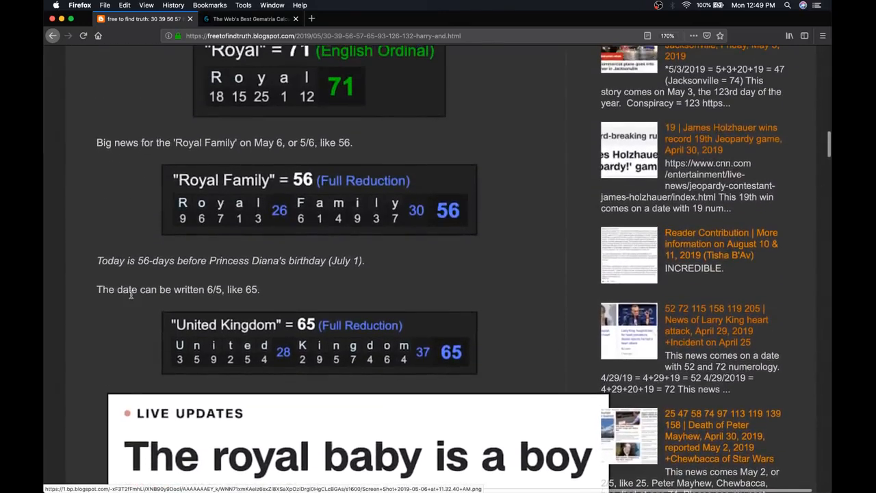
{"action": "scroll", "scroll_direction": "up", "scroll_amount": 3}
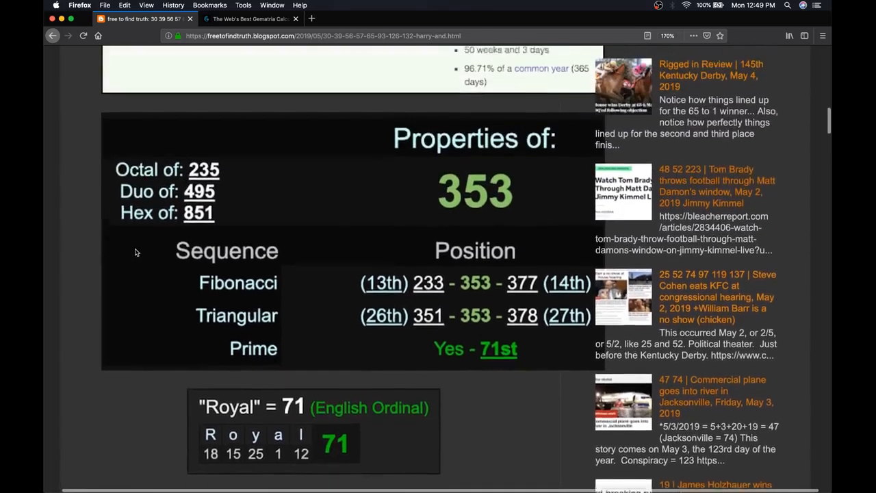
{"action": "scroll", "scroll_direction": "up", "scroll_amount": 3}
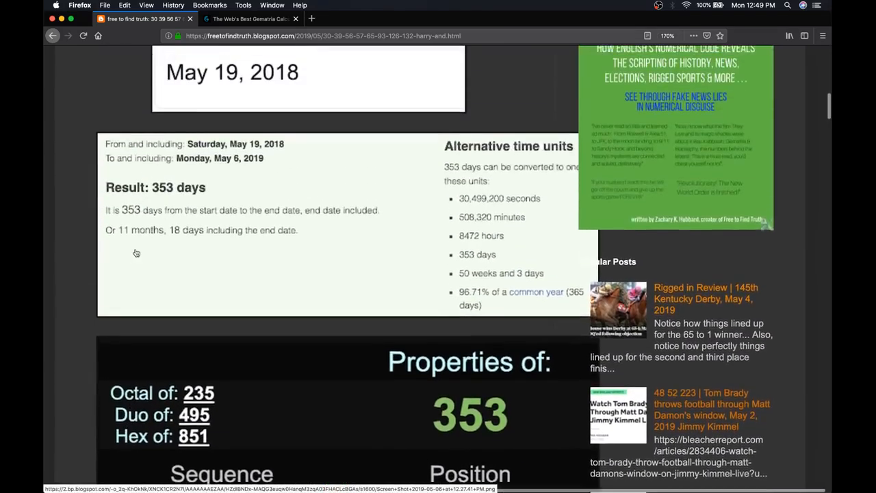
{"action": "scroll", "scroll_direction": "up", "scroll_amount": 3}
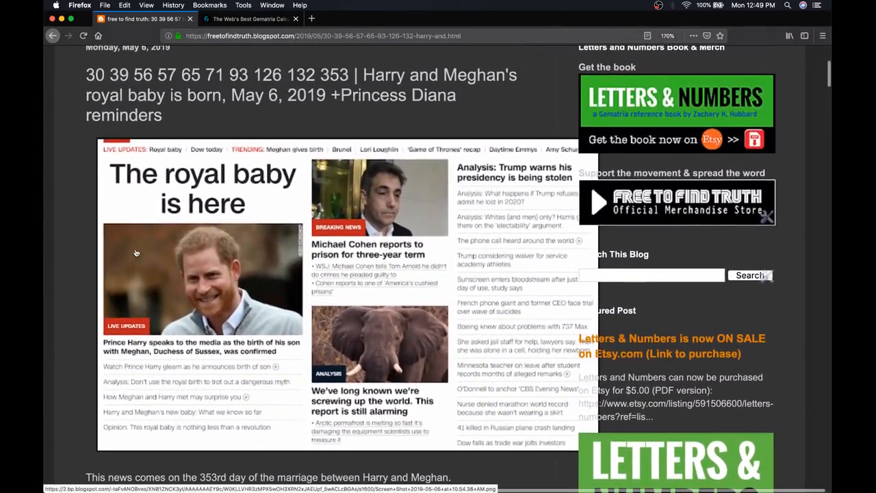
- Scroll from the title past the 353-day count to 'United Kingdom' = 65 and the royal baby headline
{"action": "scroll", "scroll_direction": "down", "scroll_amount": 3}
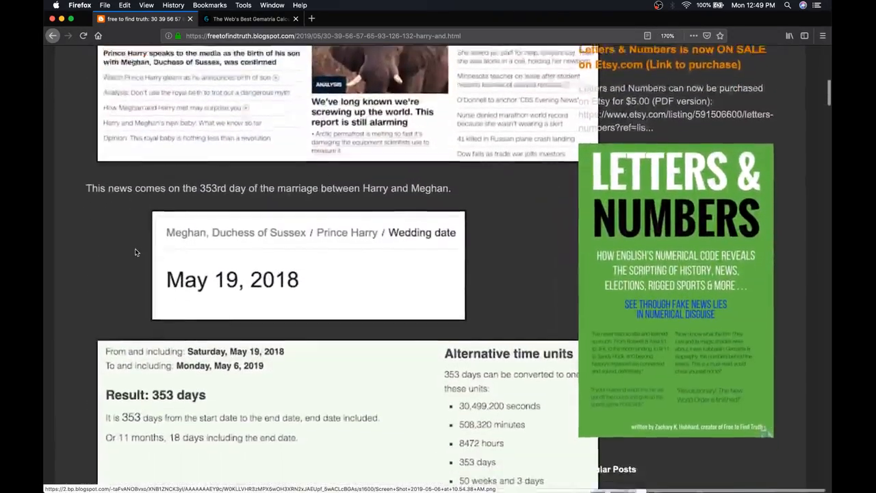
{"action": "scroll", "scroll_direction": "down", "scroll_amount": 3}
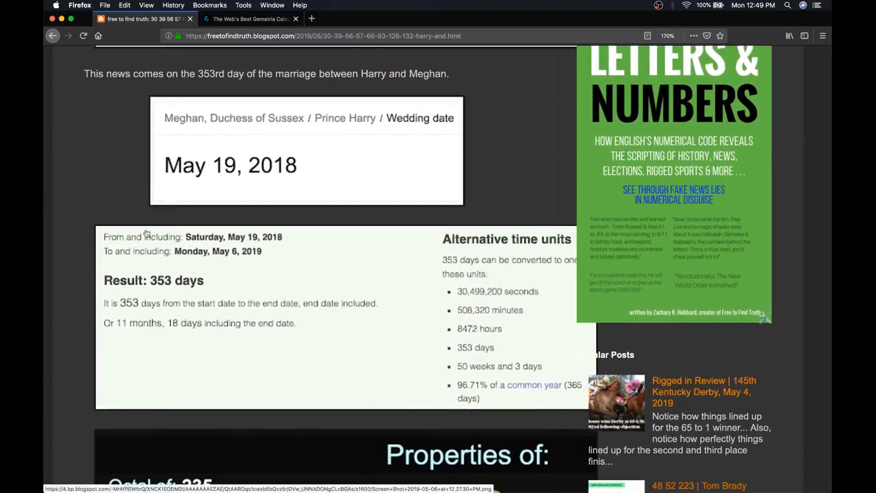
{"action": "mouse_move", "coordinate": [394, 304]}
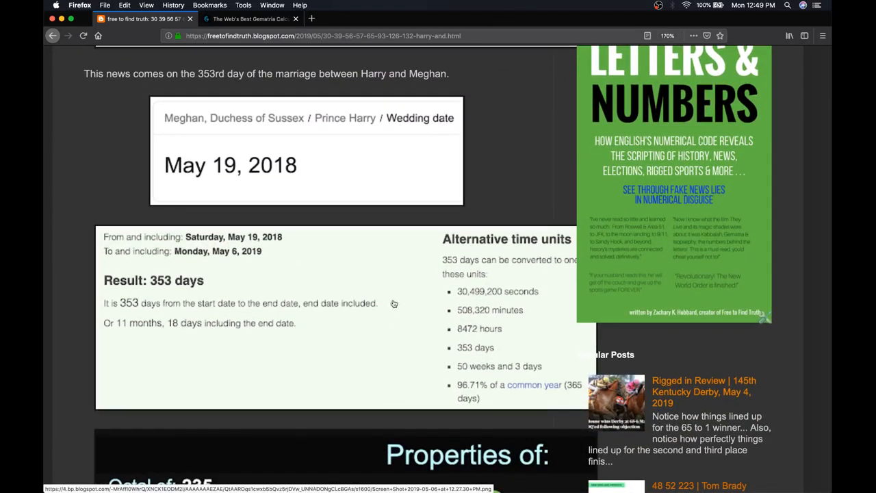
{"action": "mouse_move", "coordinate": [416, 335]}
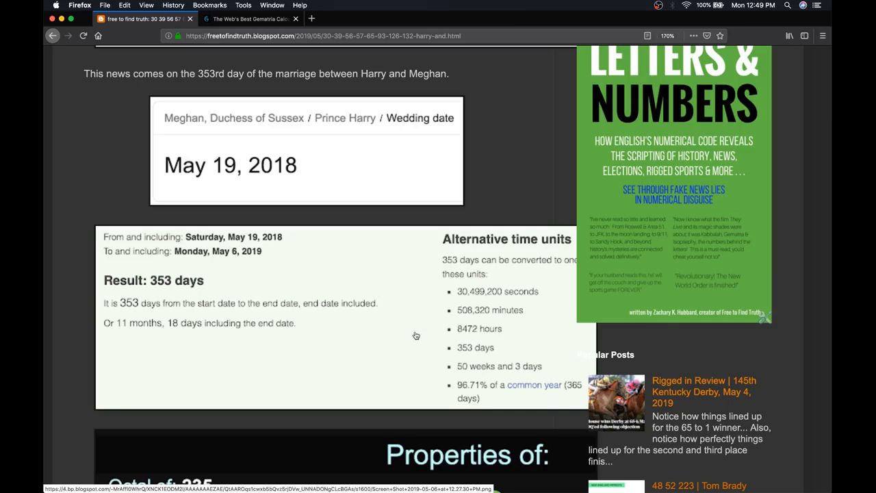
{"action": "scroll", "scroll_direction": "down", "scroll_amount": 3}
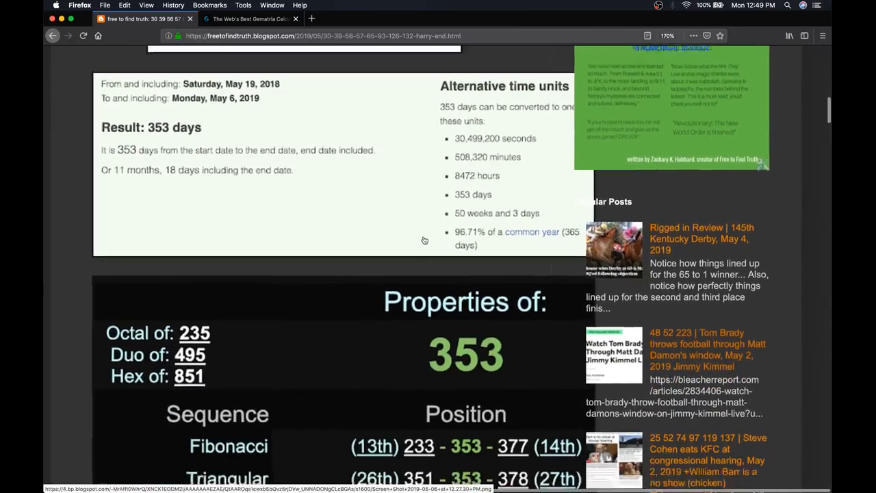
{"action": "scroll", "scroll_direction": "down", "scroll_amount": 3}
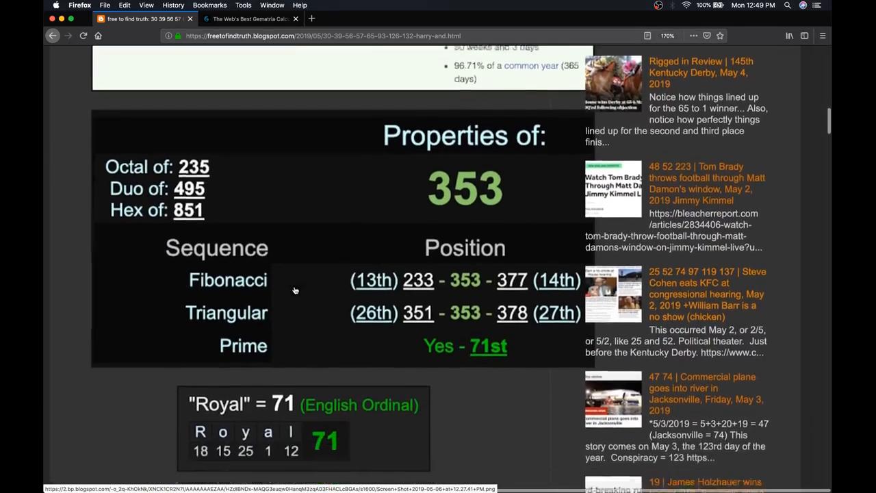
{"action": "scroll", "scroll_direction": "down", "scroll_amount": 3}
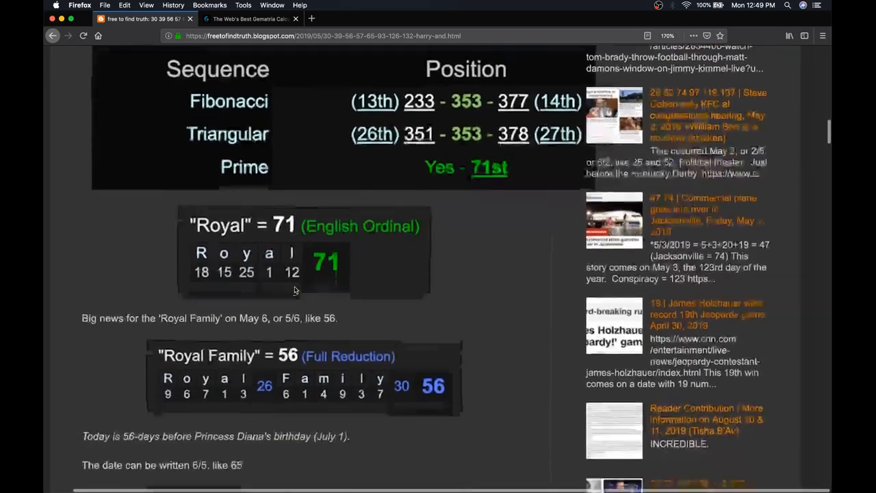
{"action": "scroll", "scroll_direction": "down", "scroll_amount": 3}
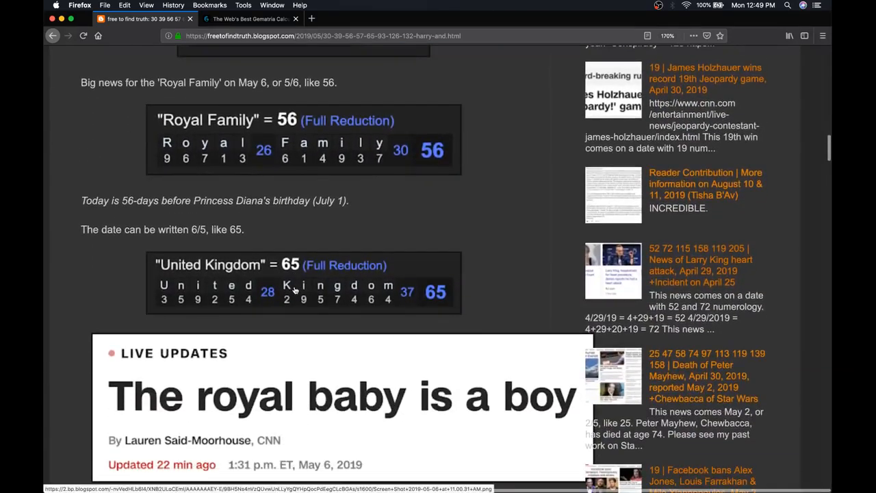
{"action": "mouse_move", "coordinate": [258, 486]}
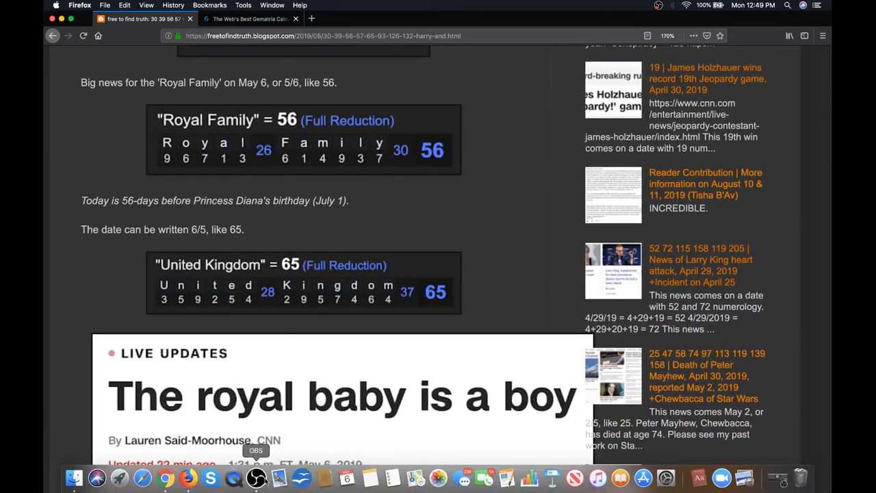